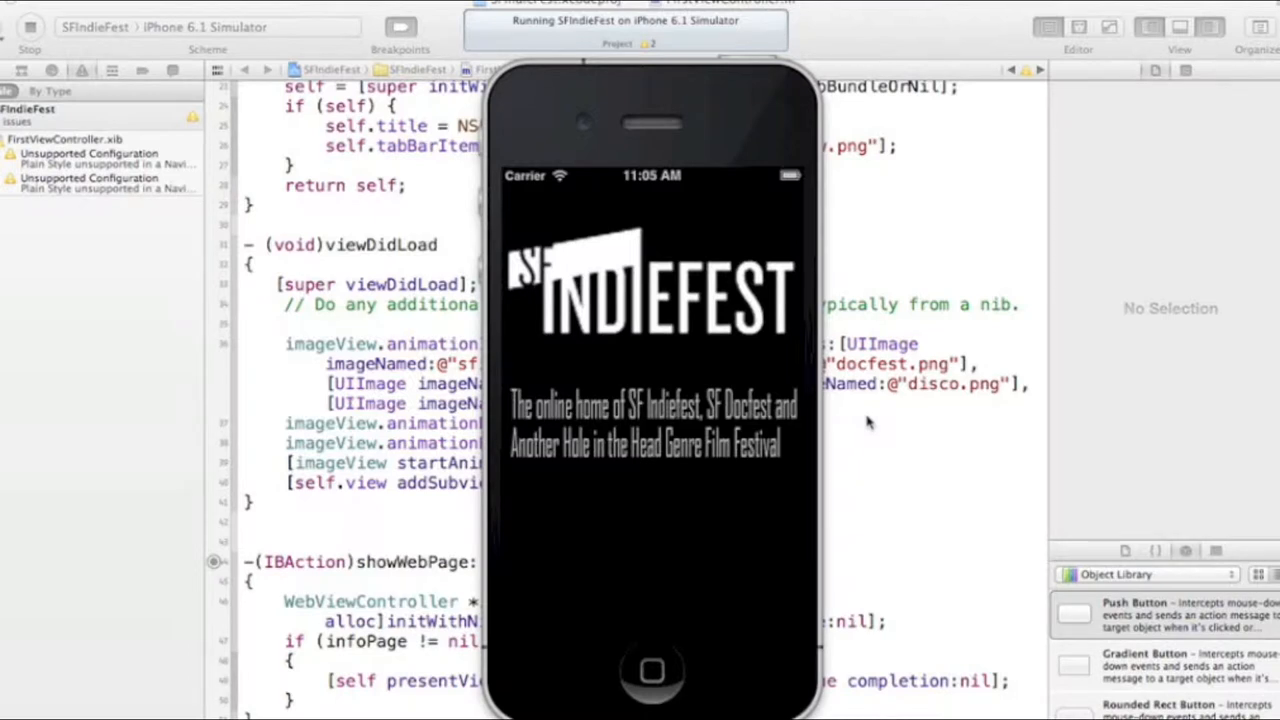
mouse_move(968, 328)
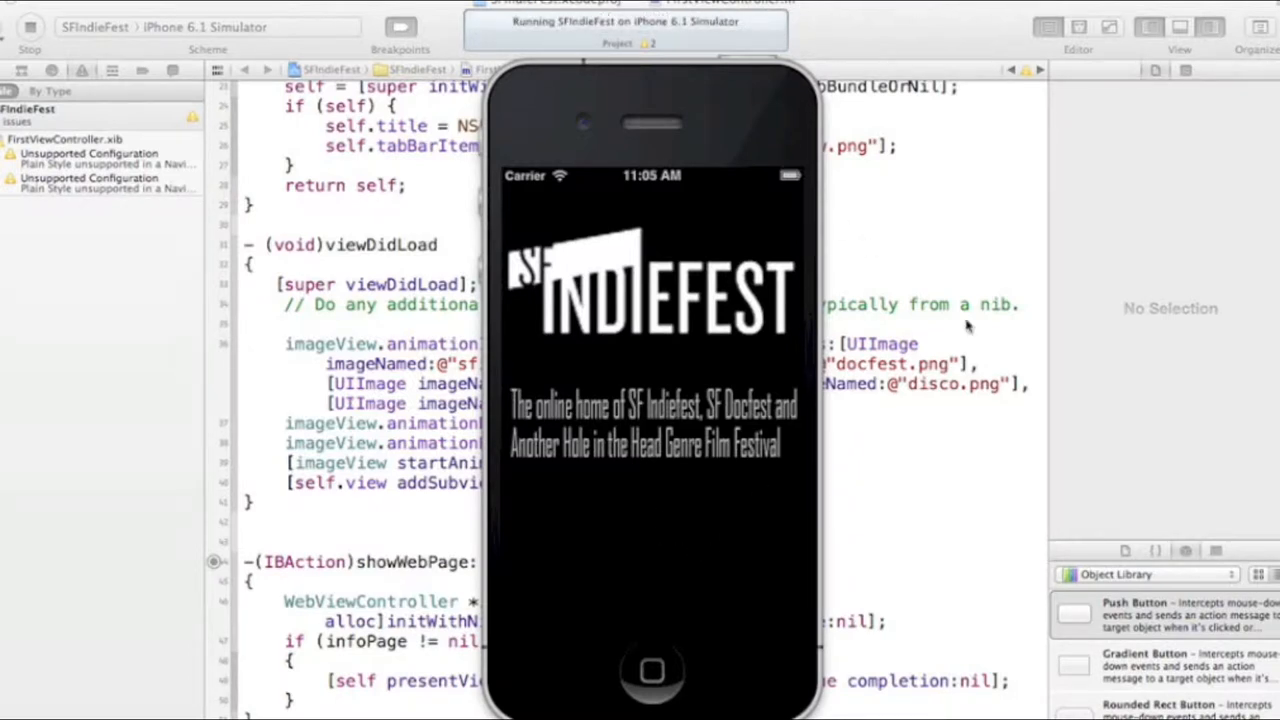
mouse_move(1000, 352)
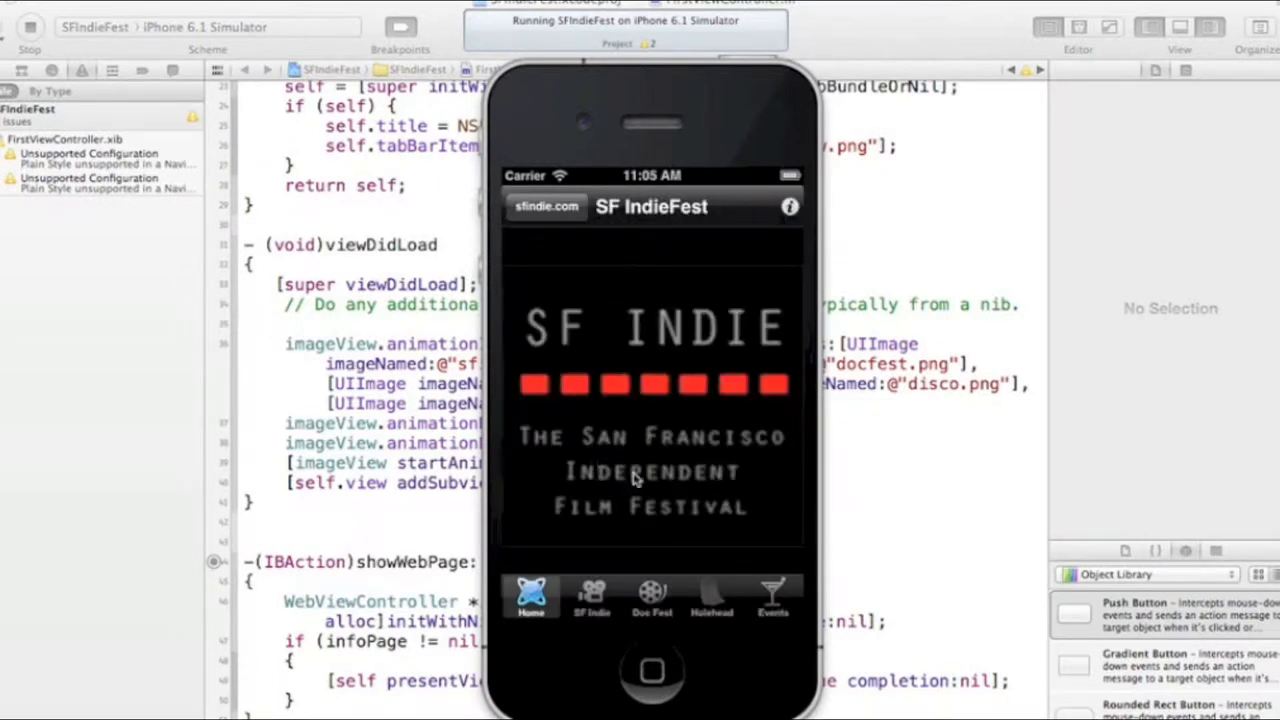
Launch SF IndieFest past its splash screen and open the in-app sfindie.com web view.
left_click(652, 596)
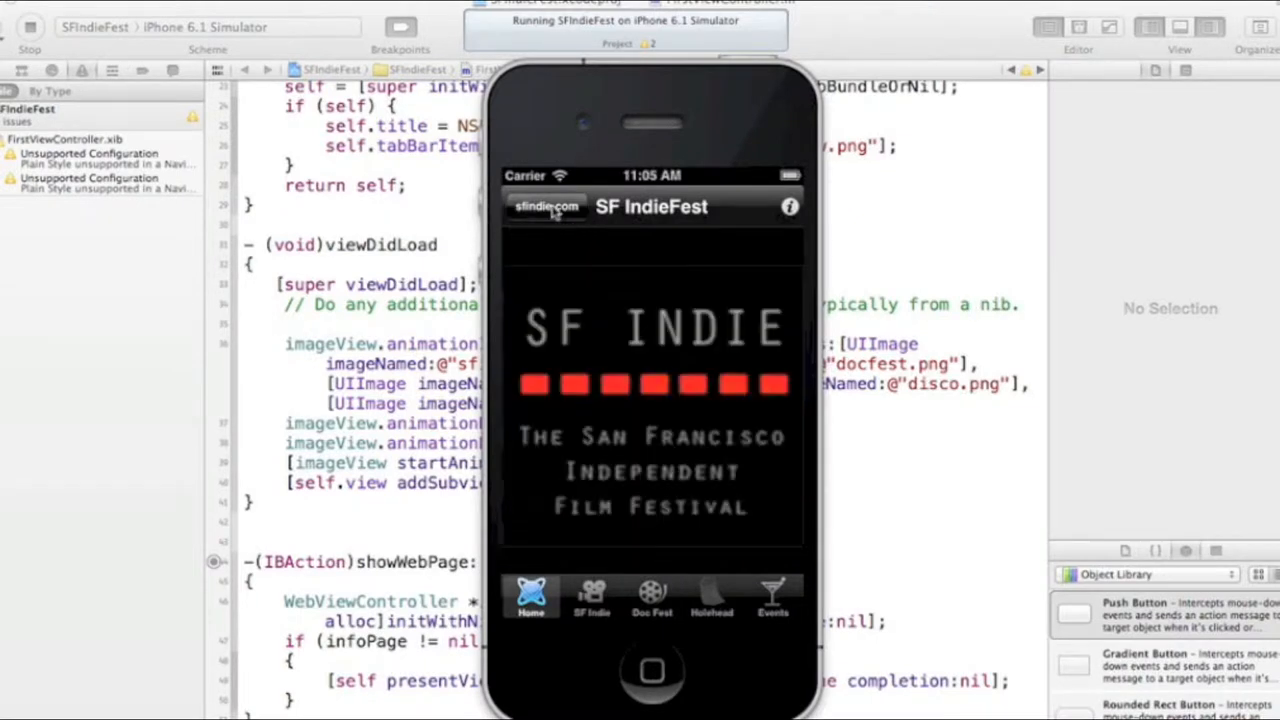
left_click(546, 206)
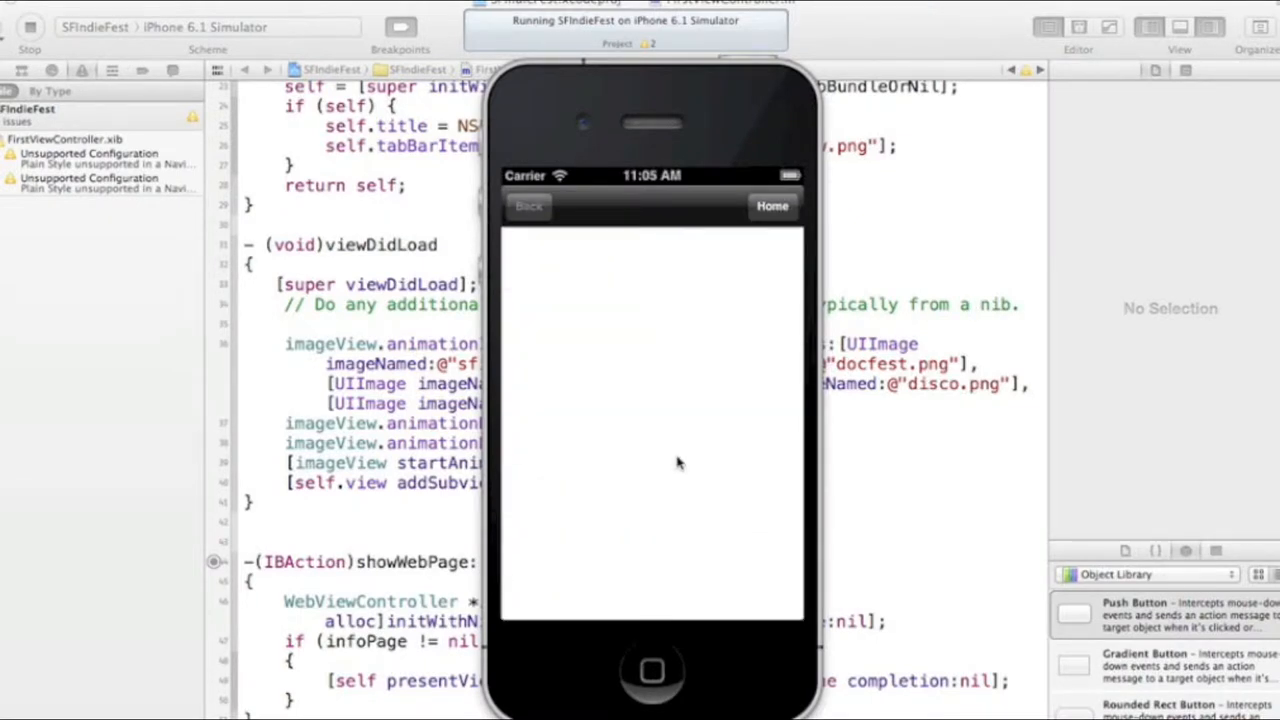
mouse_move(688, 350)
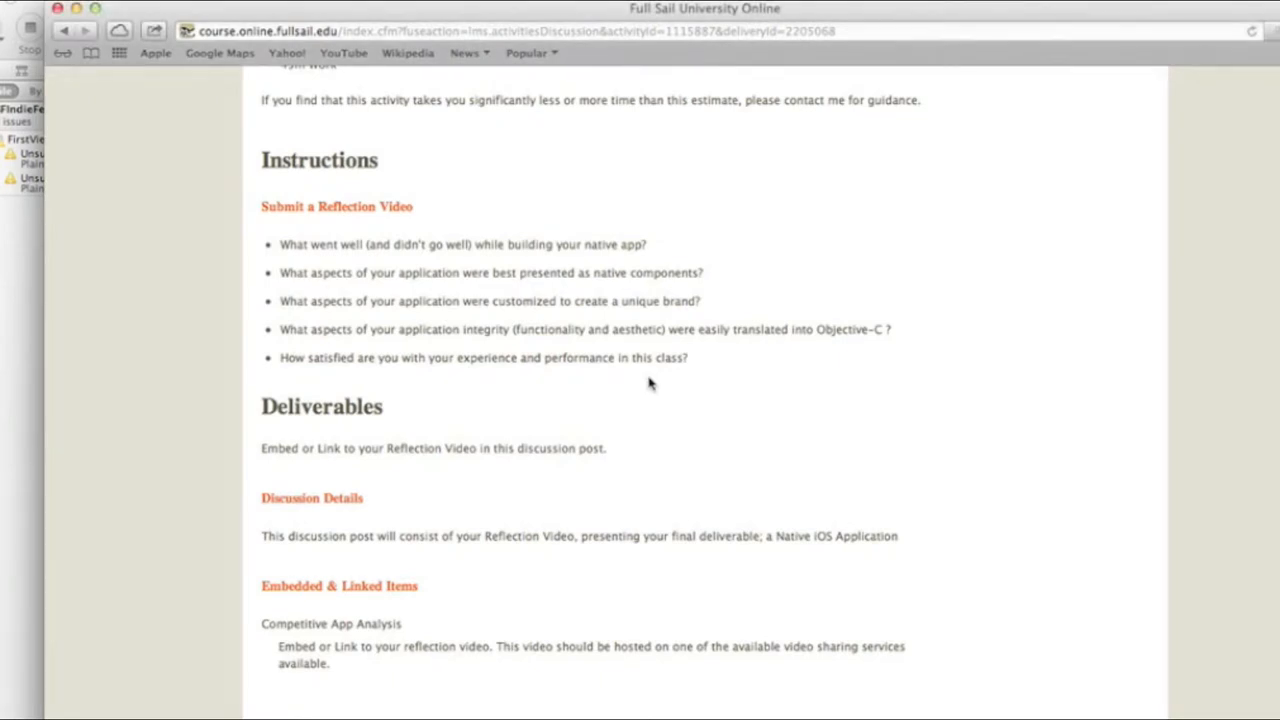
mouse_move(596, 268)
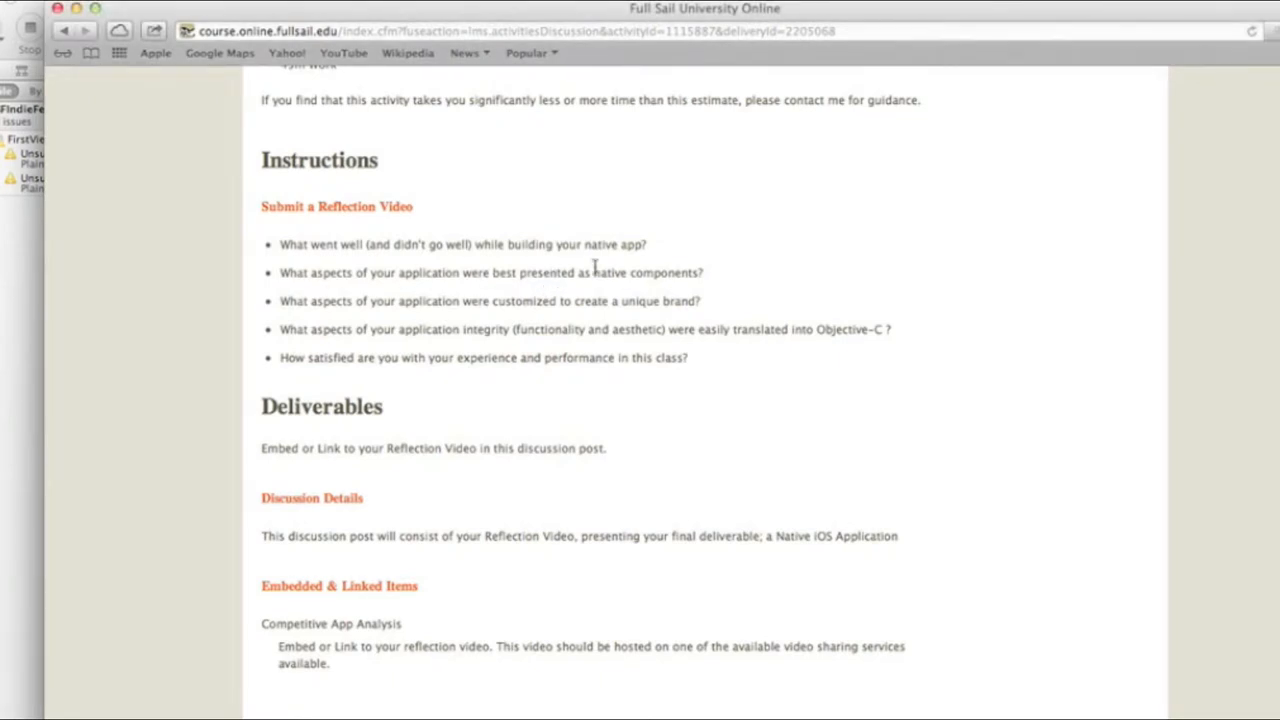
mouse_move(206, 364)
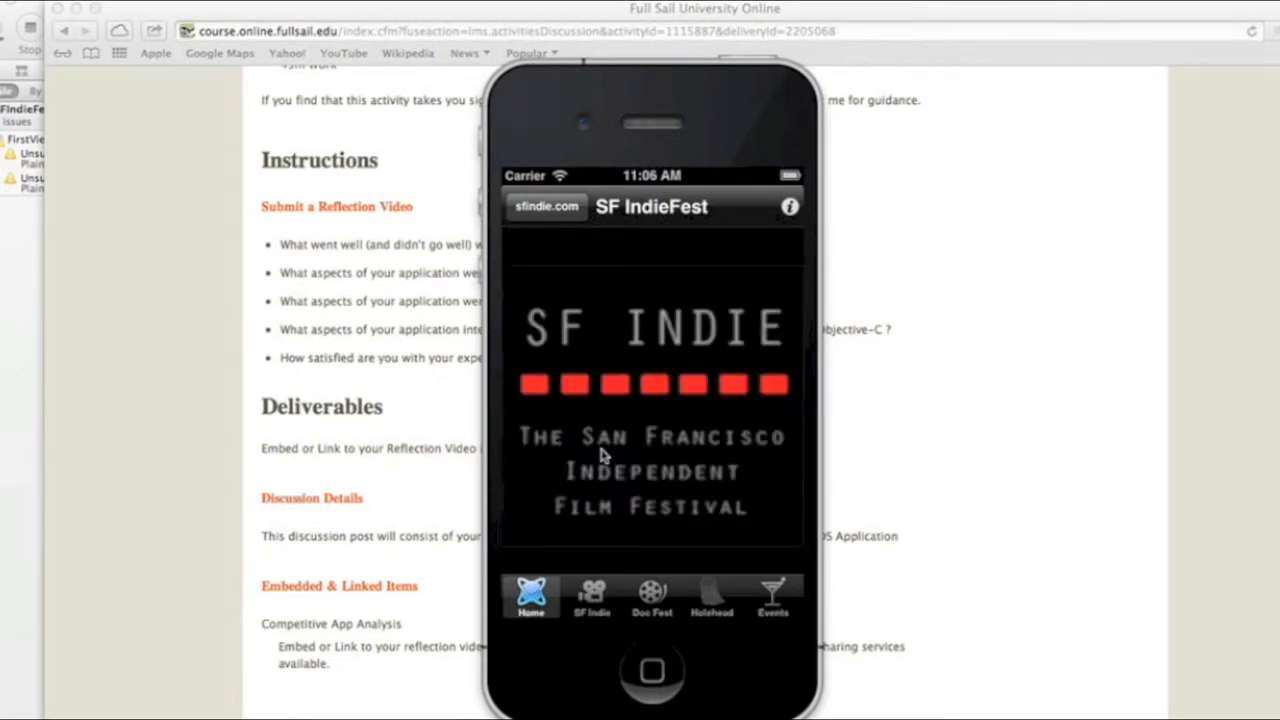
Show the About info page, leave to the simulator home screen, and relaunch SF IndieFest.
left_click(652, 596)
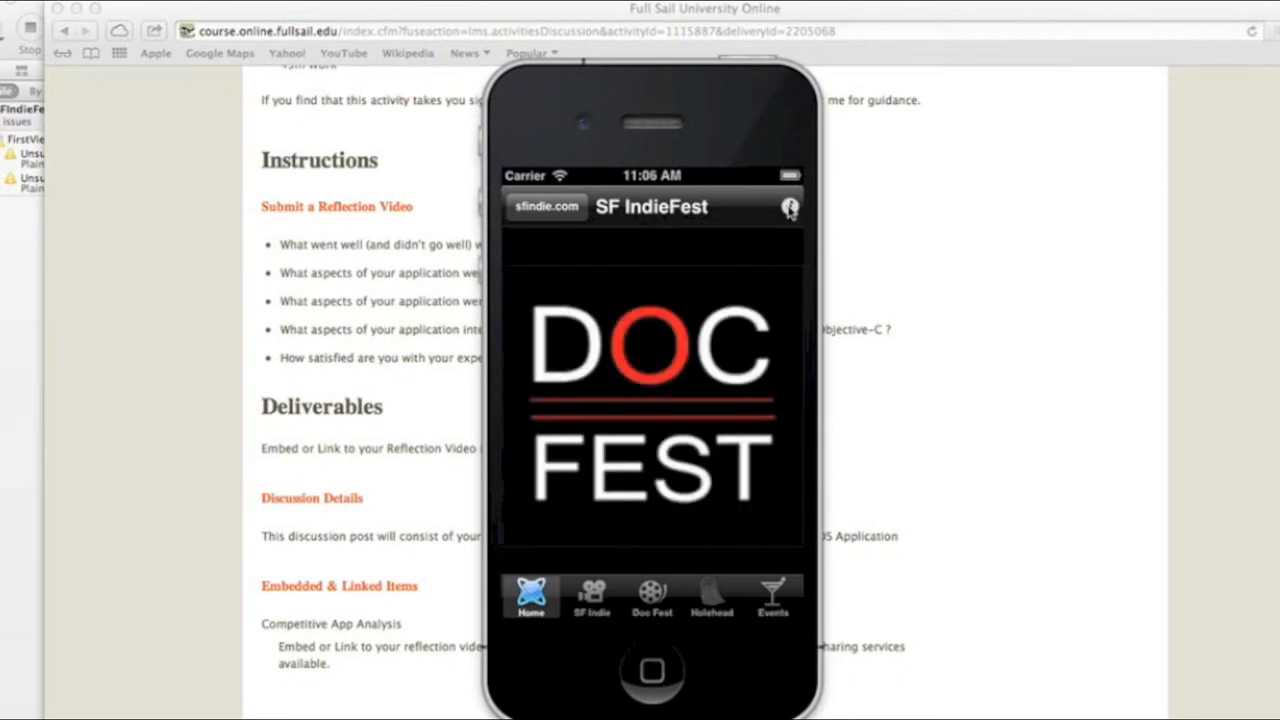
left_click(788, 206)
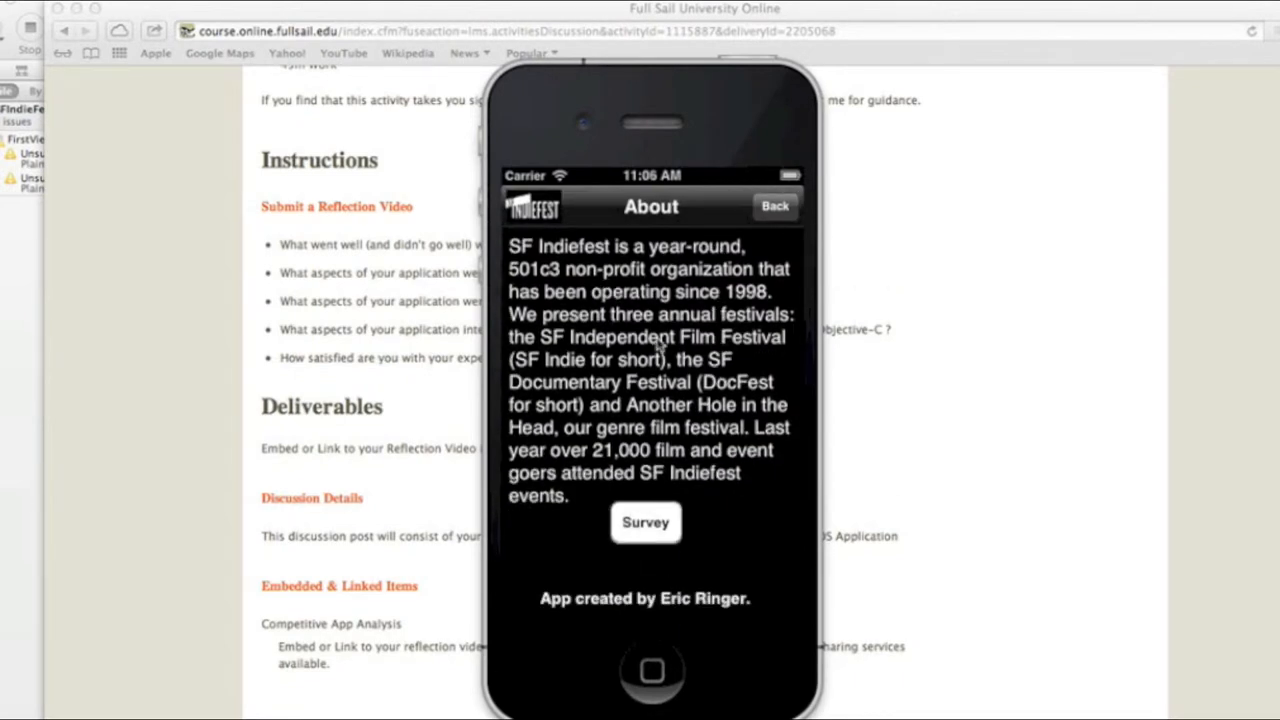
mouse_move(584, 616)
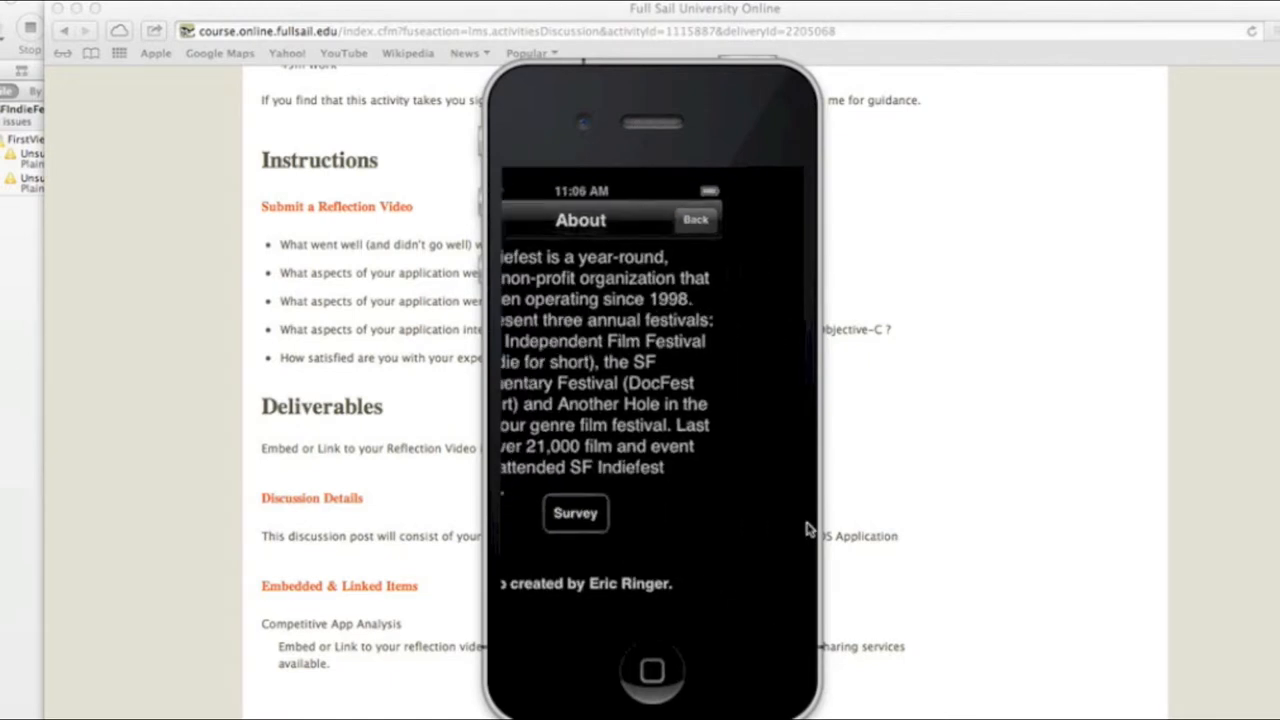
left_click(576, 512)
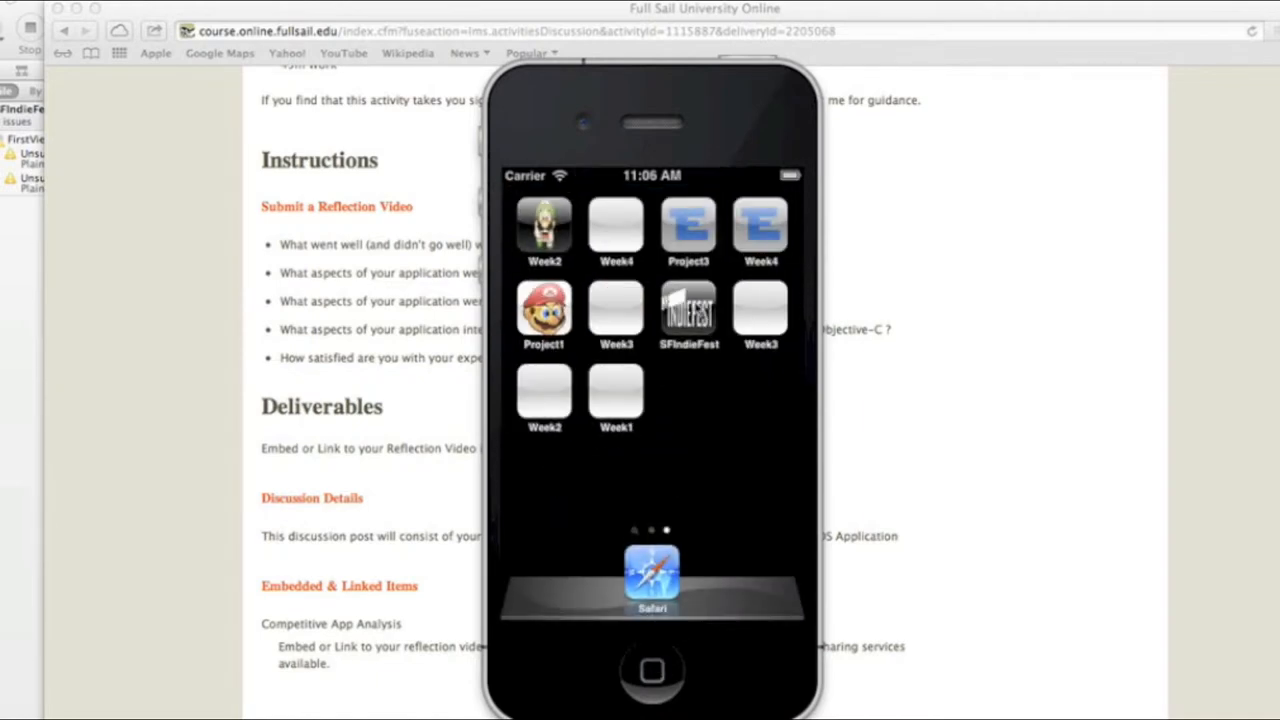
left_click(688, 310)
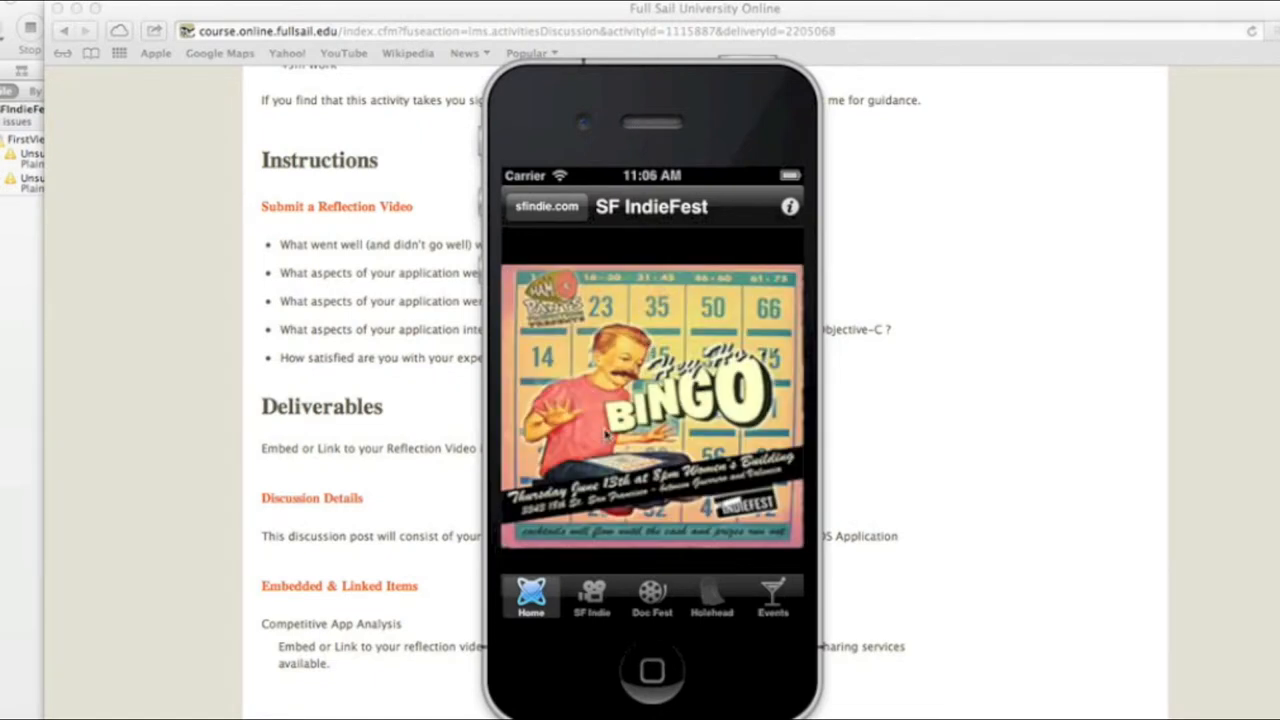
Cycle through the SF Indie, Events and SF Indie lists, ending on the DocFest documentary list.
left_click(592, 596)
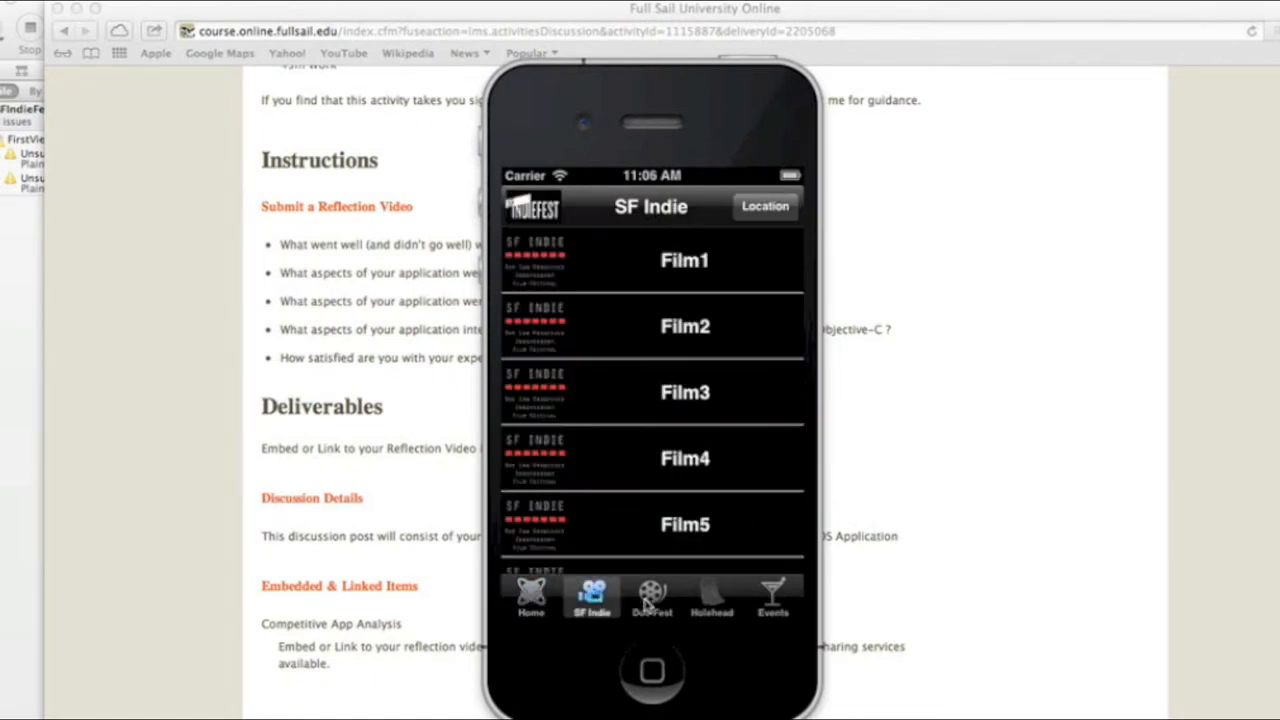
left_click(772, 596)
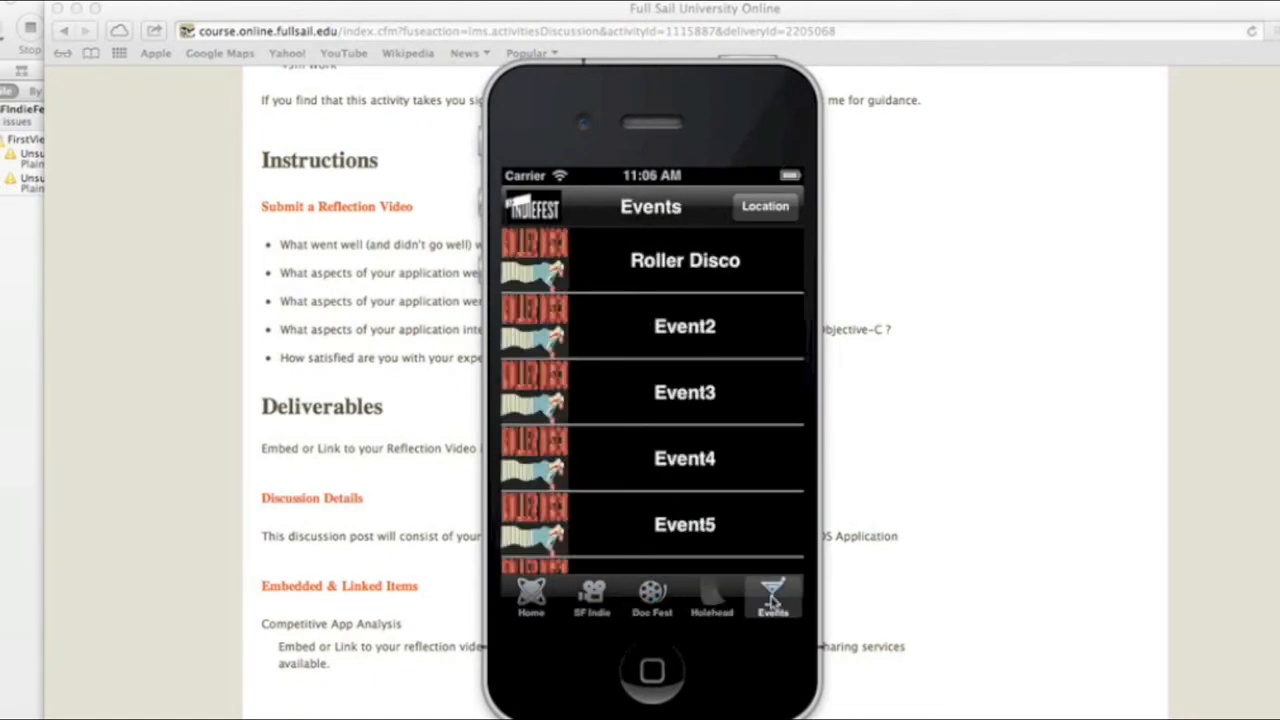
left_click(592, 598)
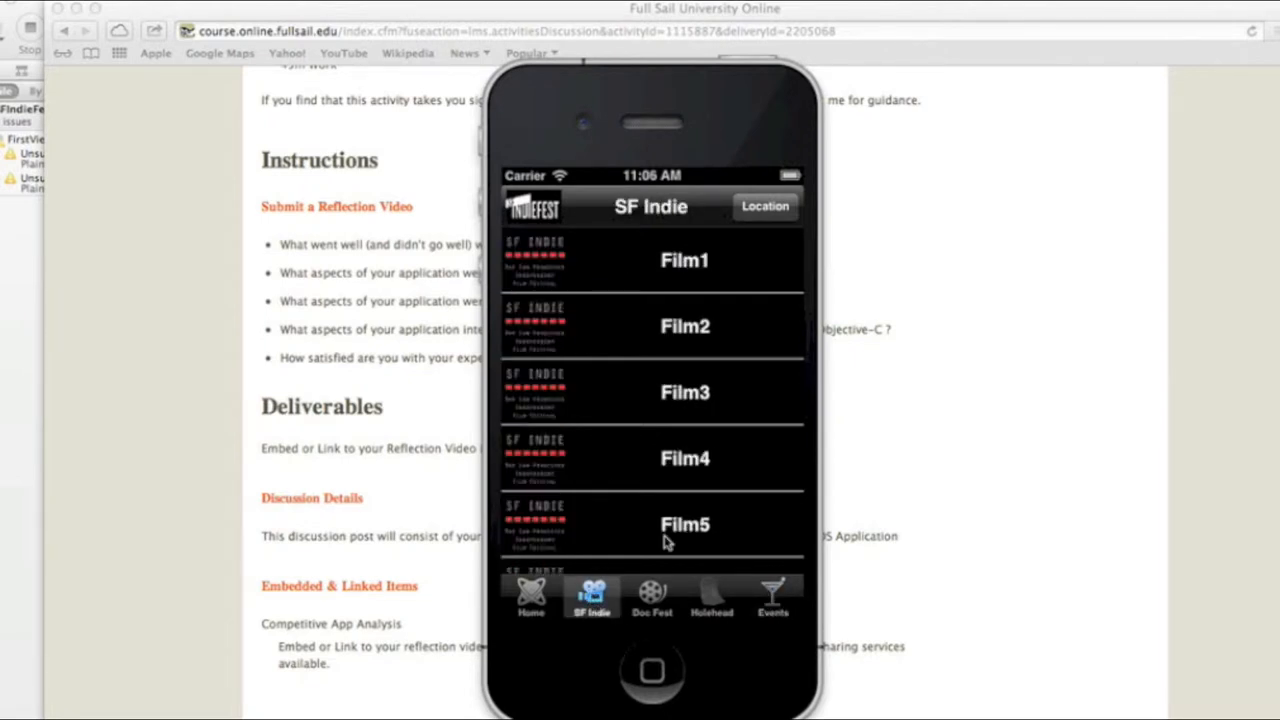
left_click(652, 596)
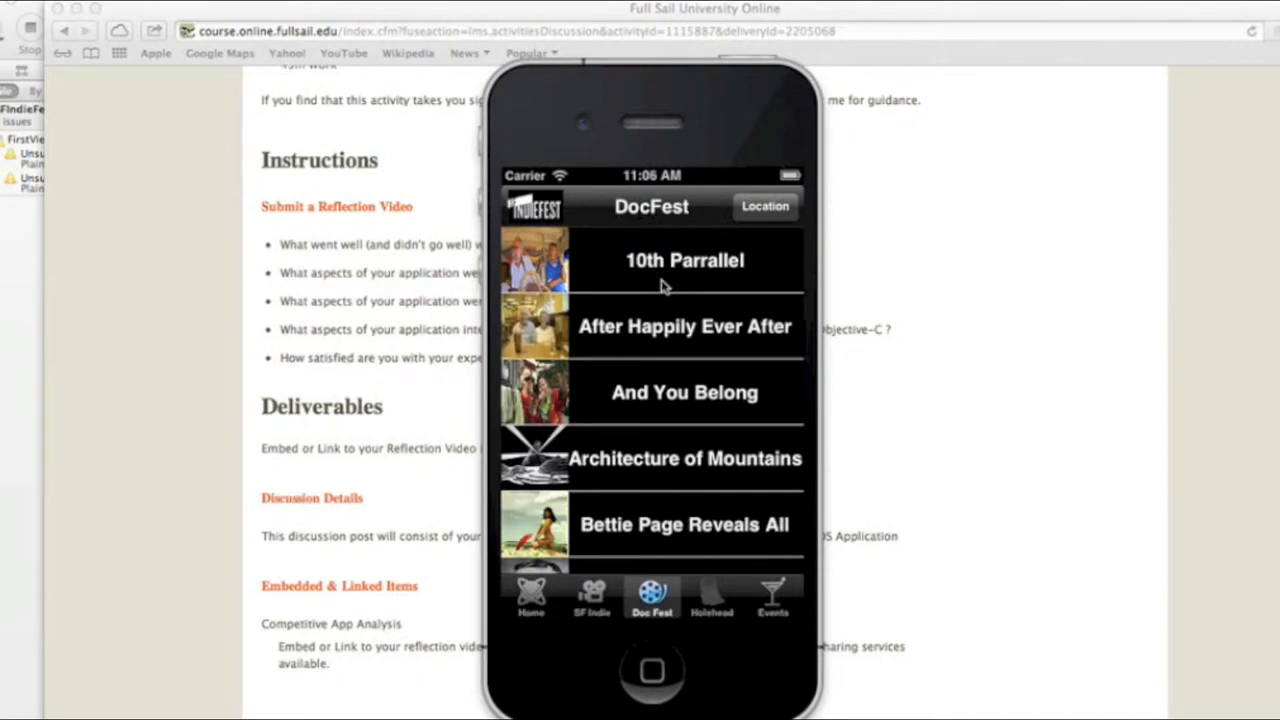
View the 10th Parralel film details with screening dates and tickets, then return to DocFest.
scroll("down", 3)
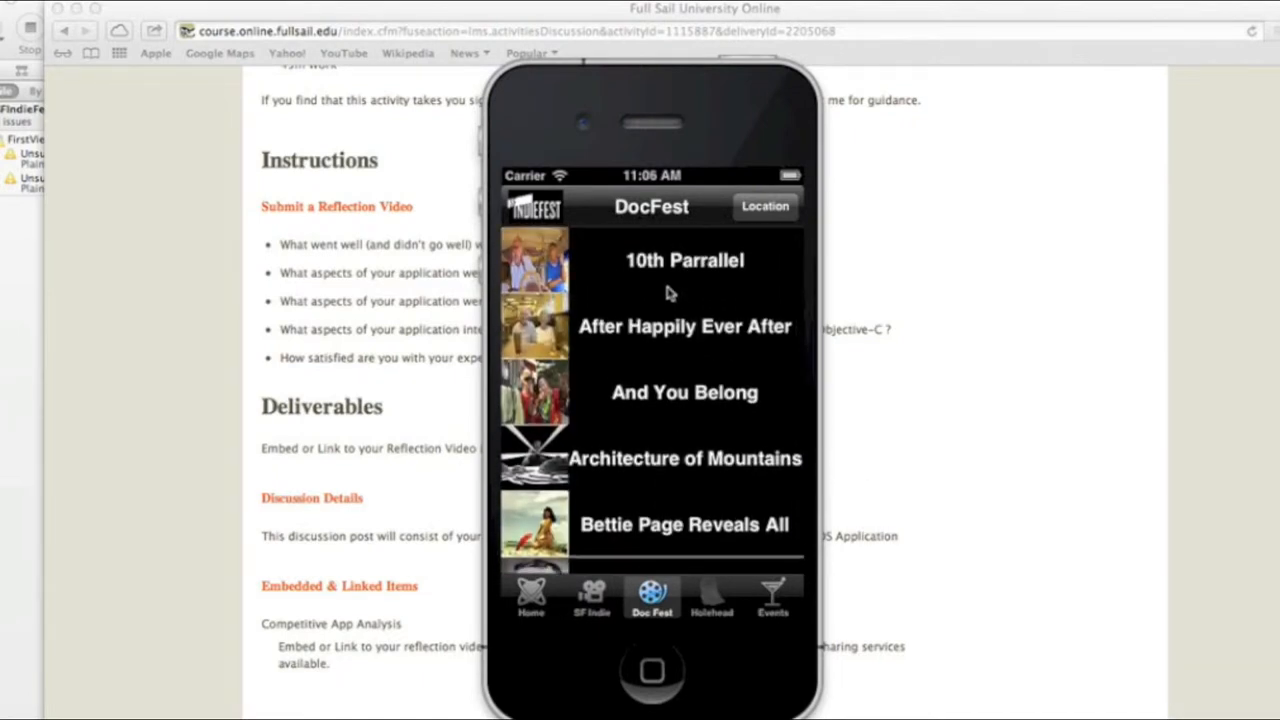
left_click(684, 260)
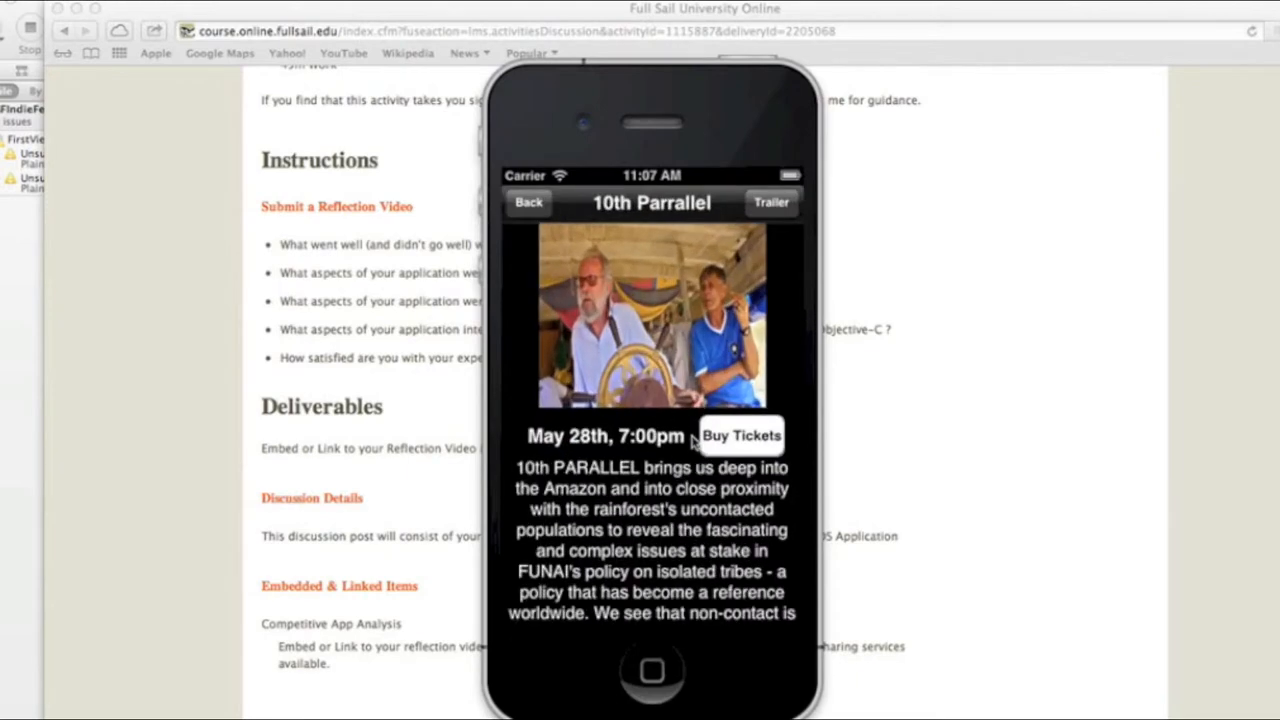
left_click(740, 436)
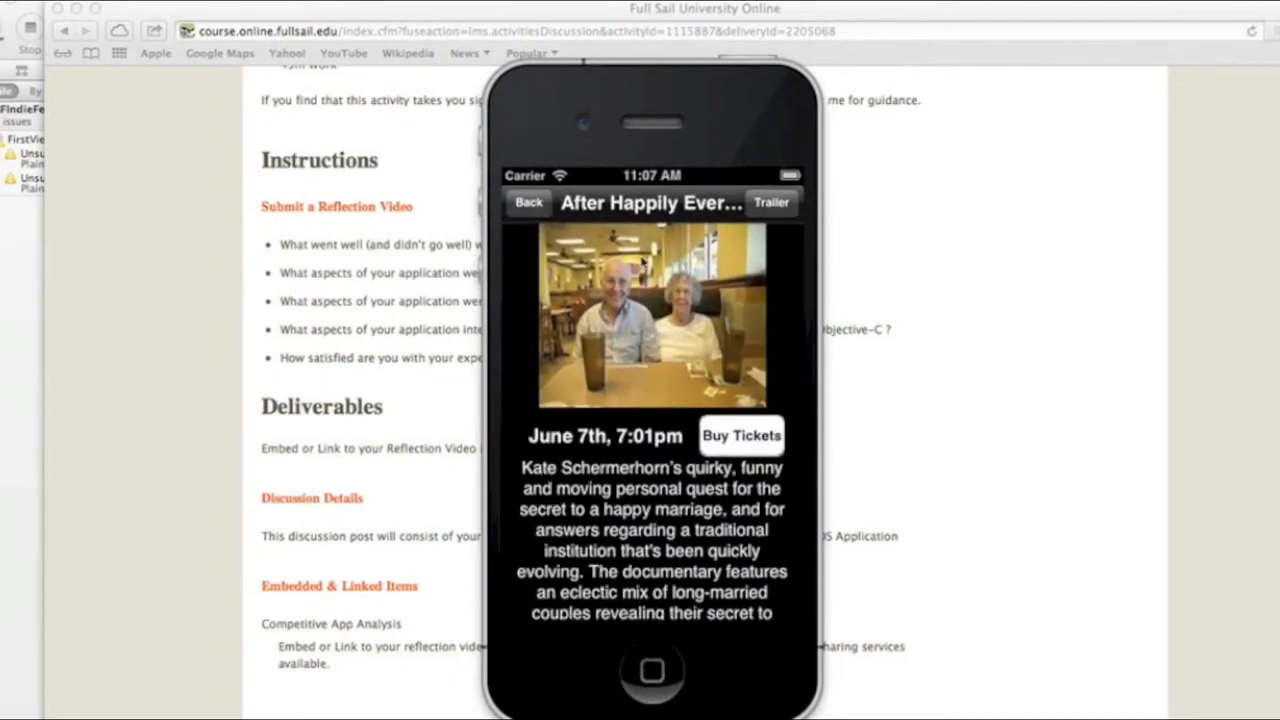
Return from After Happily Ever After to the list and open the Architecture of Mountains details.
left_click(528, 202)
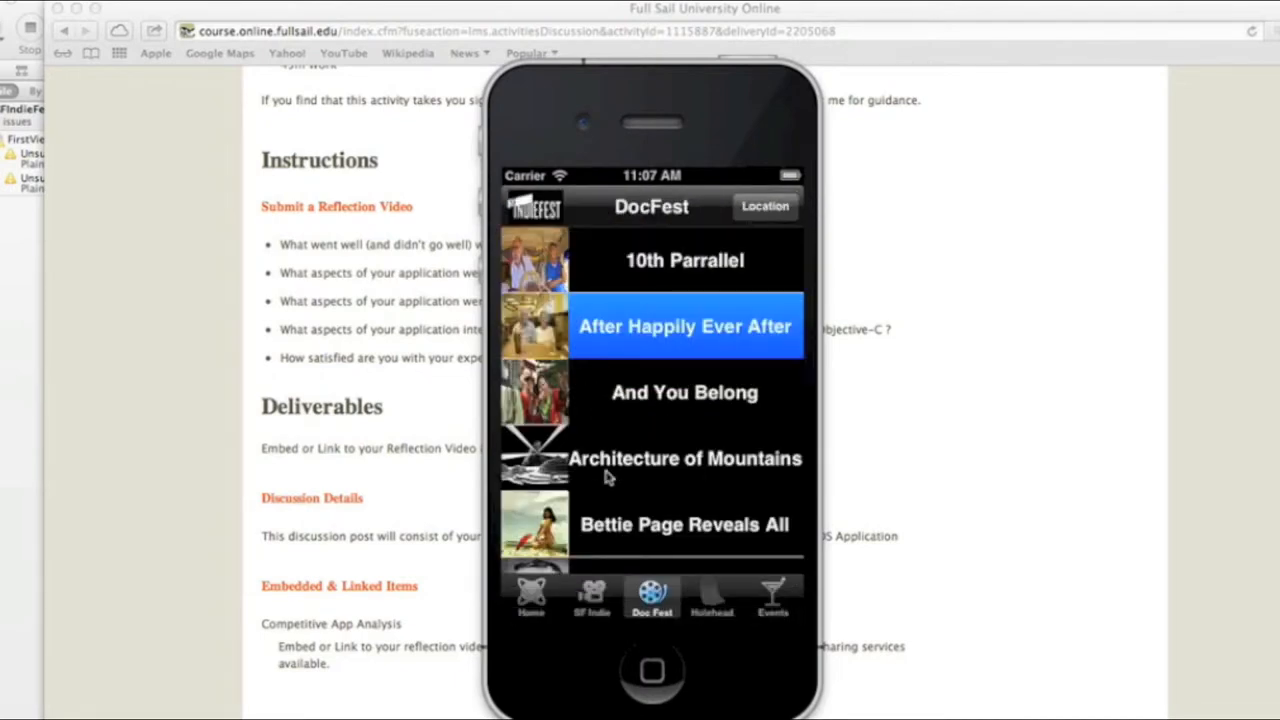
left_click(684, 458)
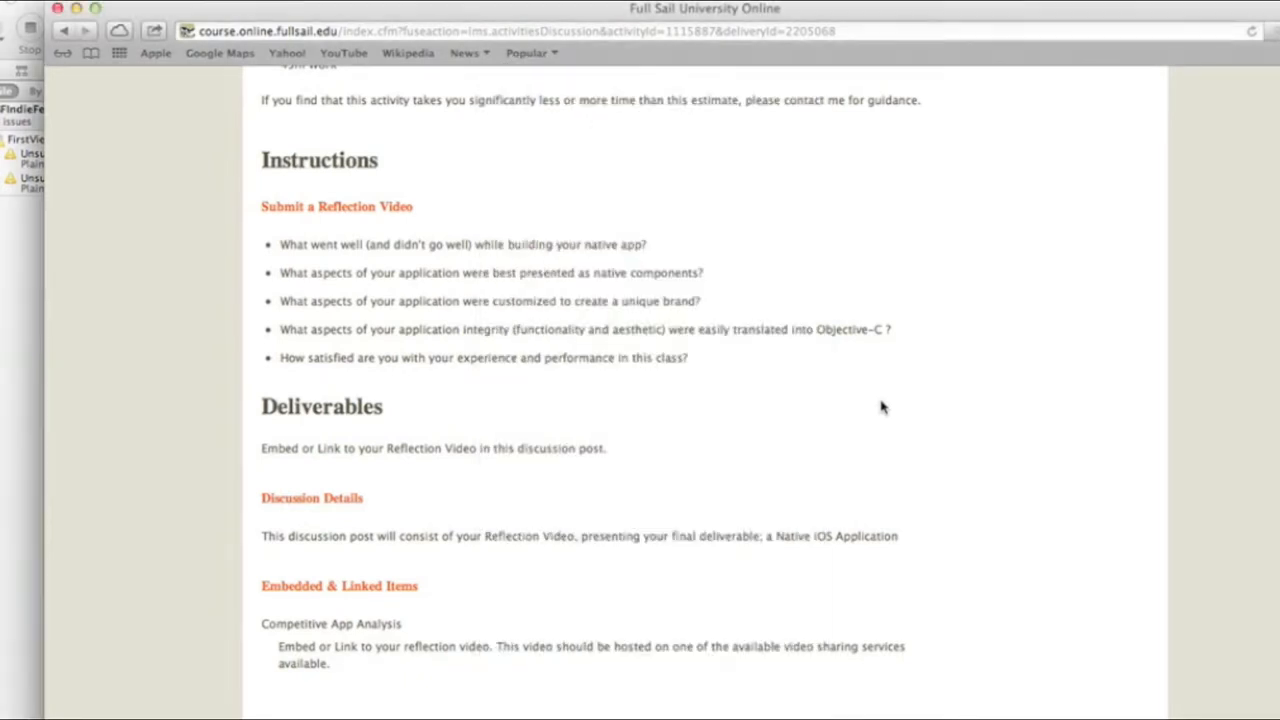
mouse_move(596, 356)
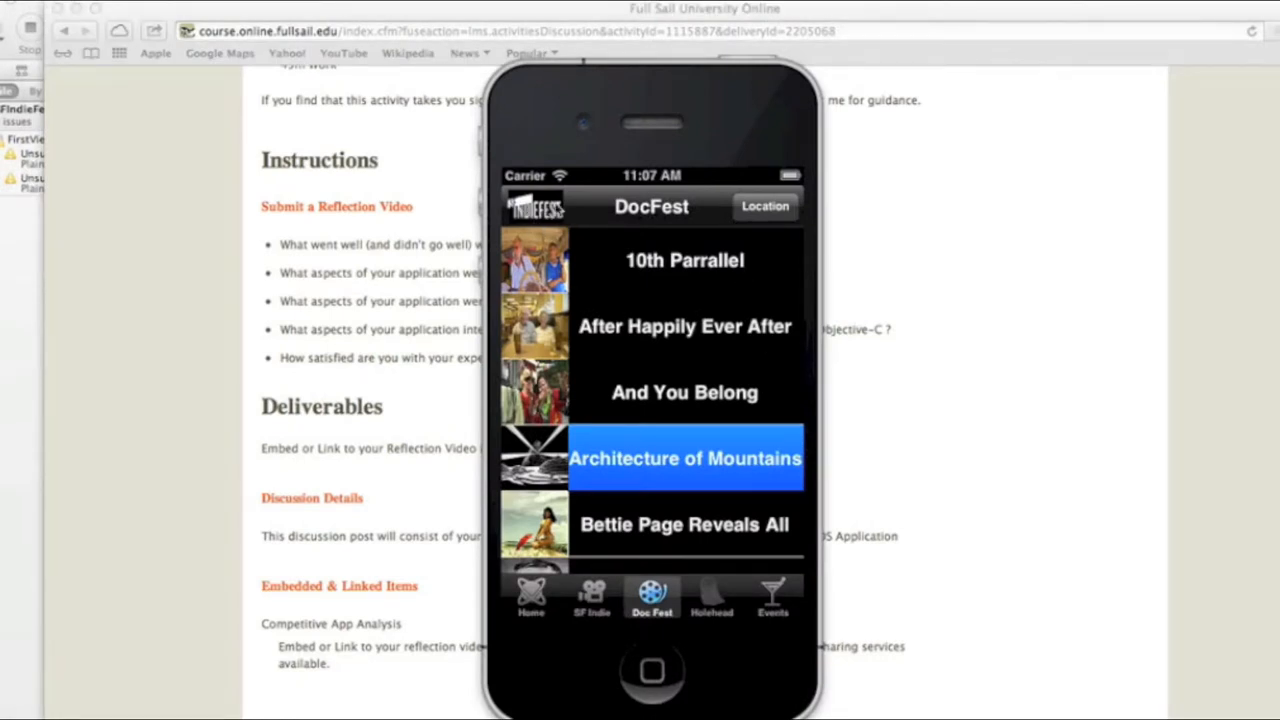
Cycle the SF Indie, Events and SF Indie lists, then show the Roxie Theater location map.
left_click(592, 596)
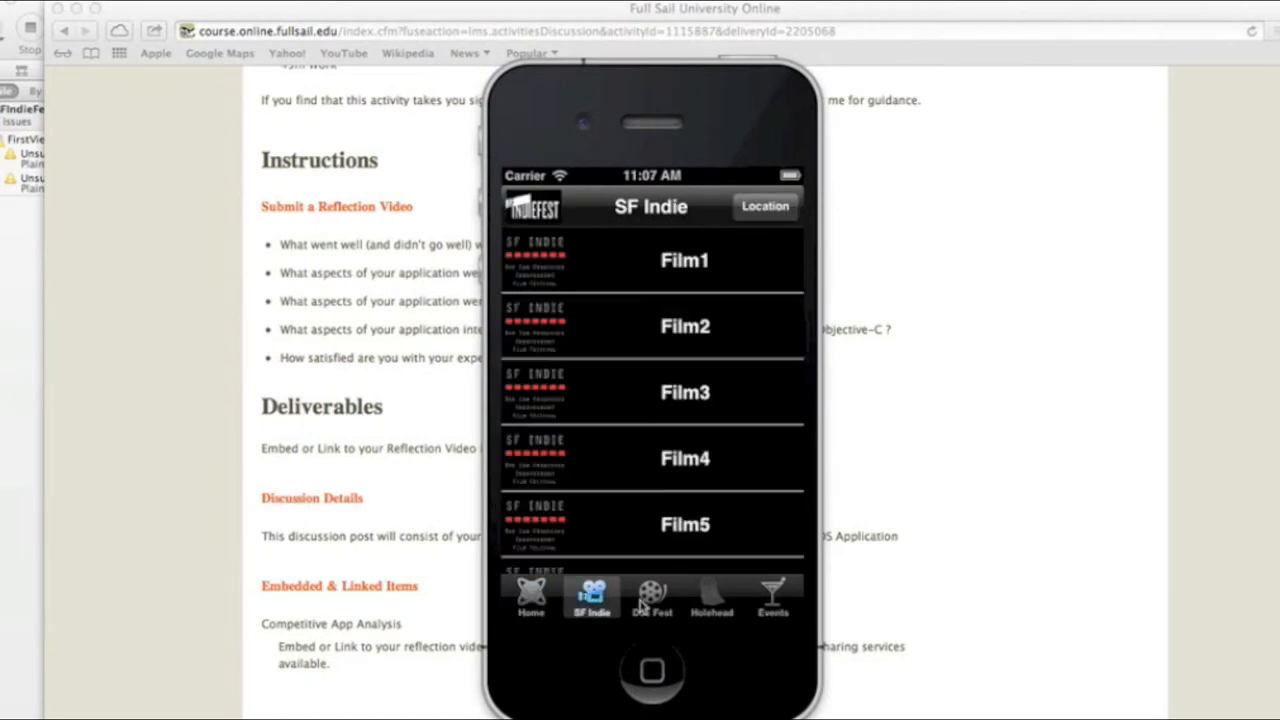
left_click(772, 596)
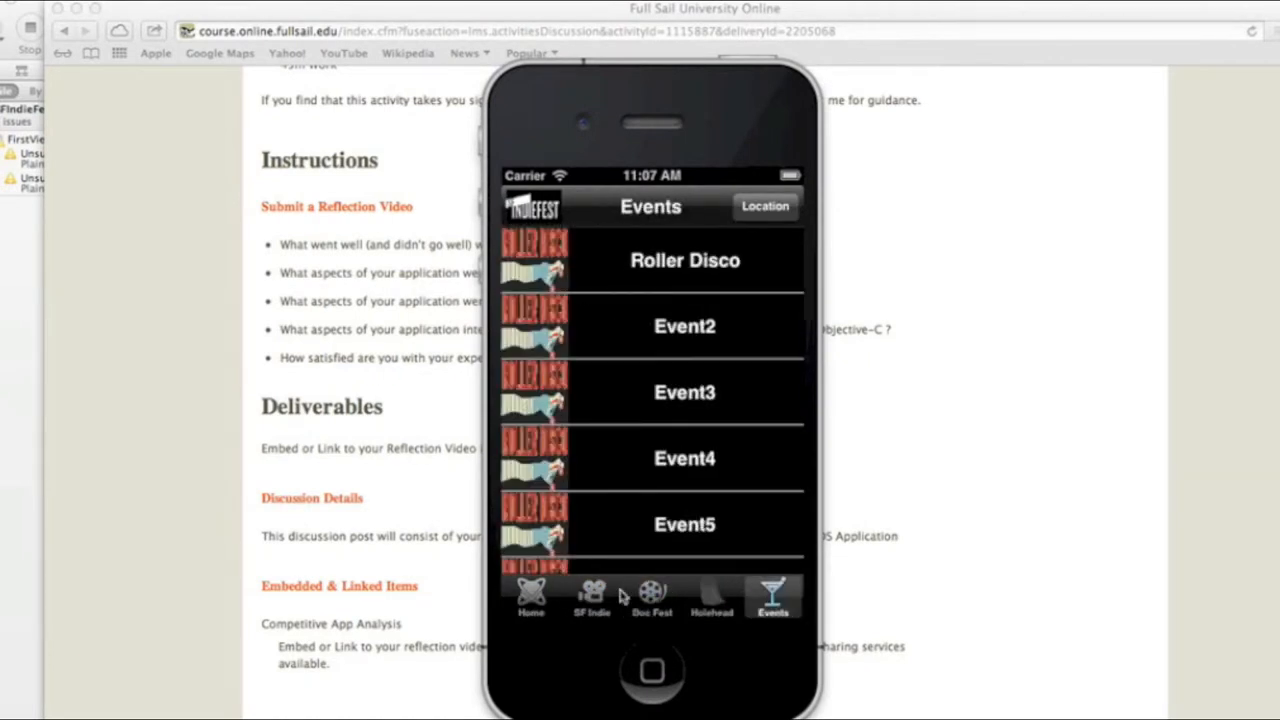
mouse_move(536, 338)
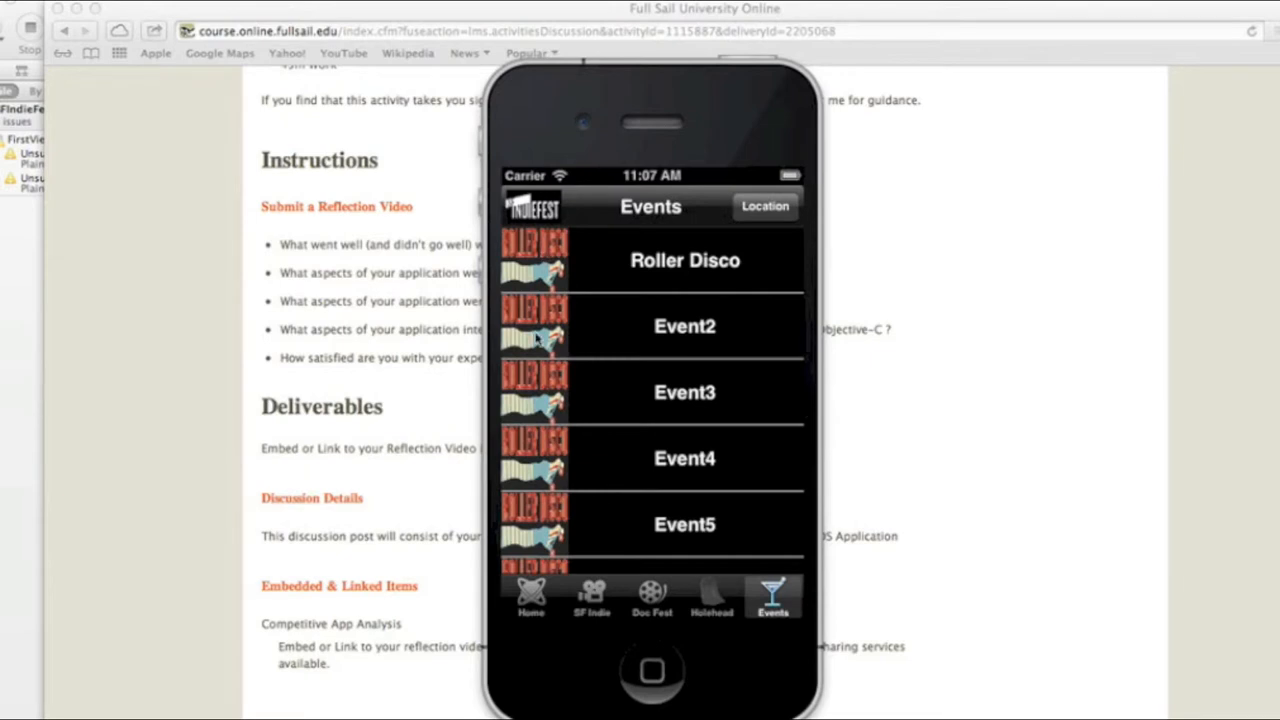
left_click(592, 598)
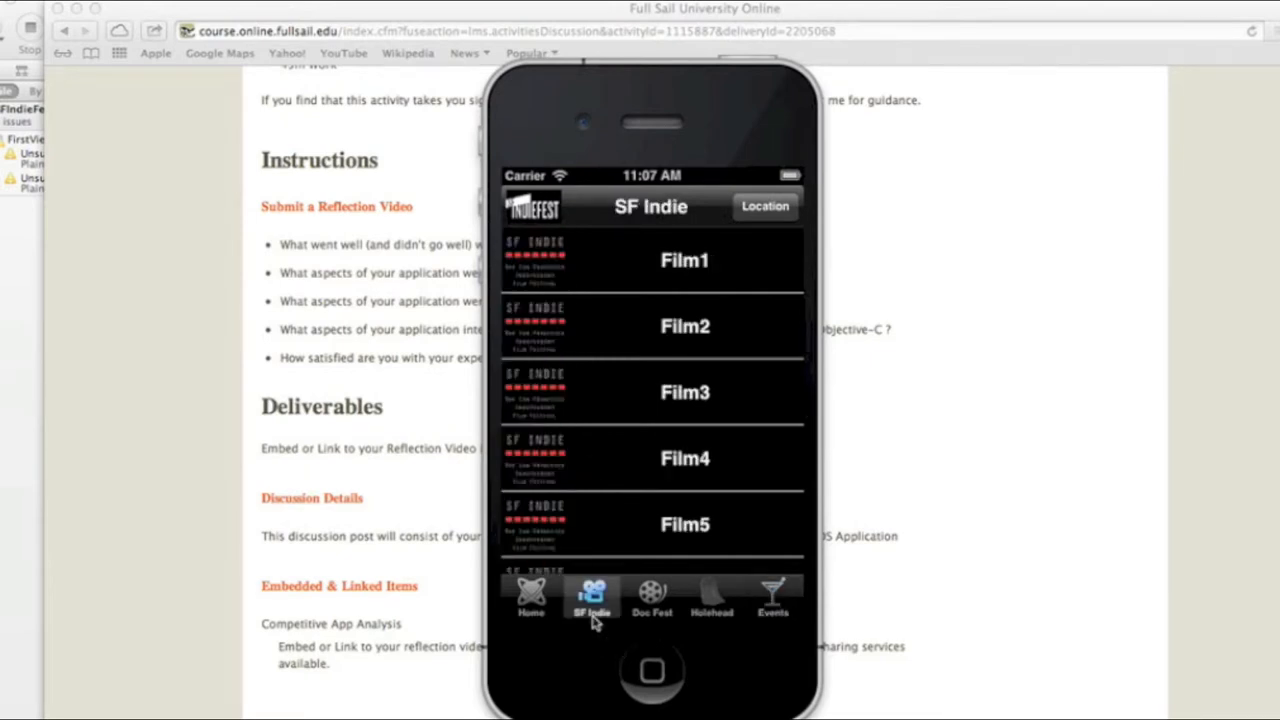
mouse_move(544, 544)
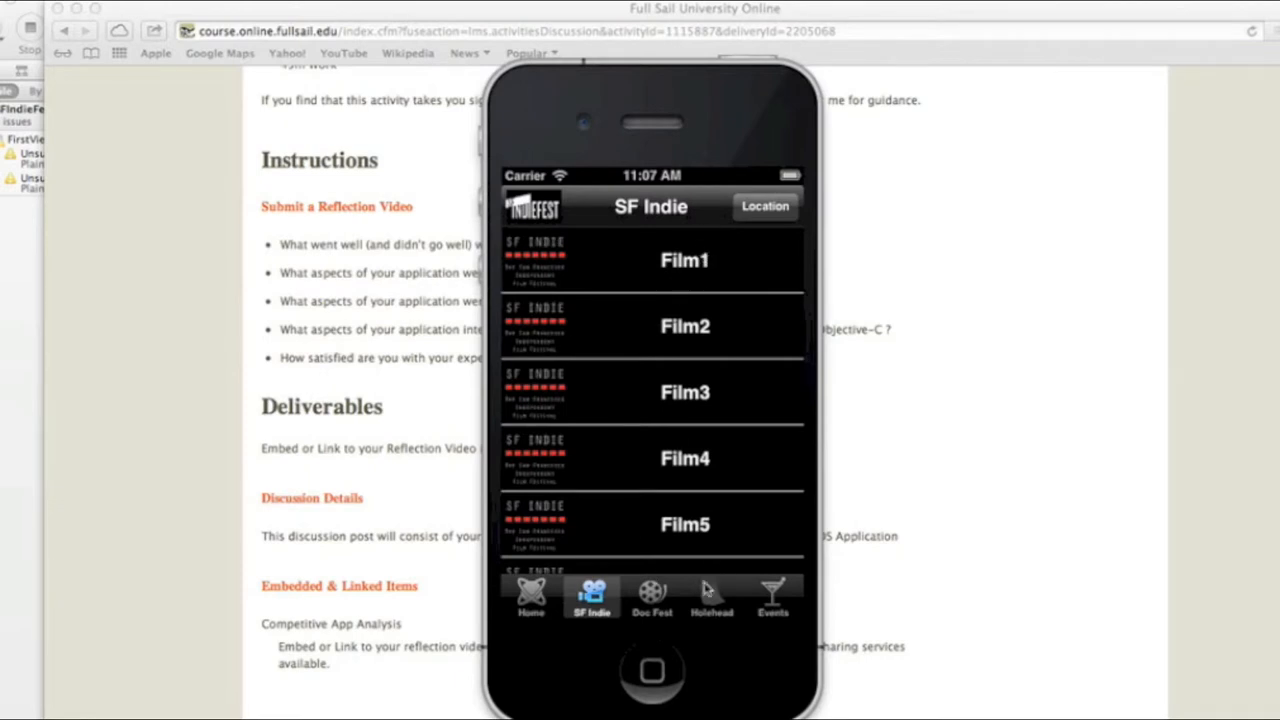
left_click(652, 596)
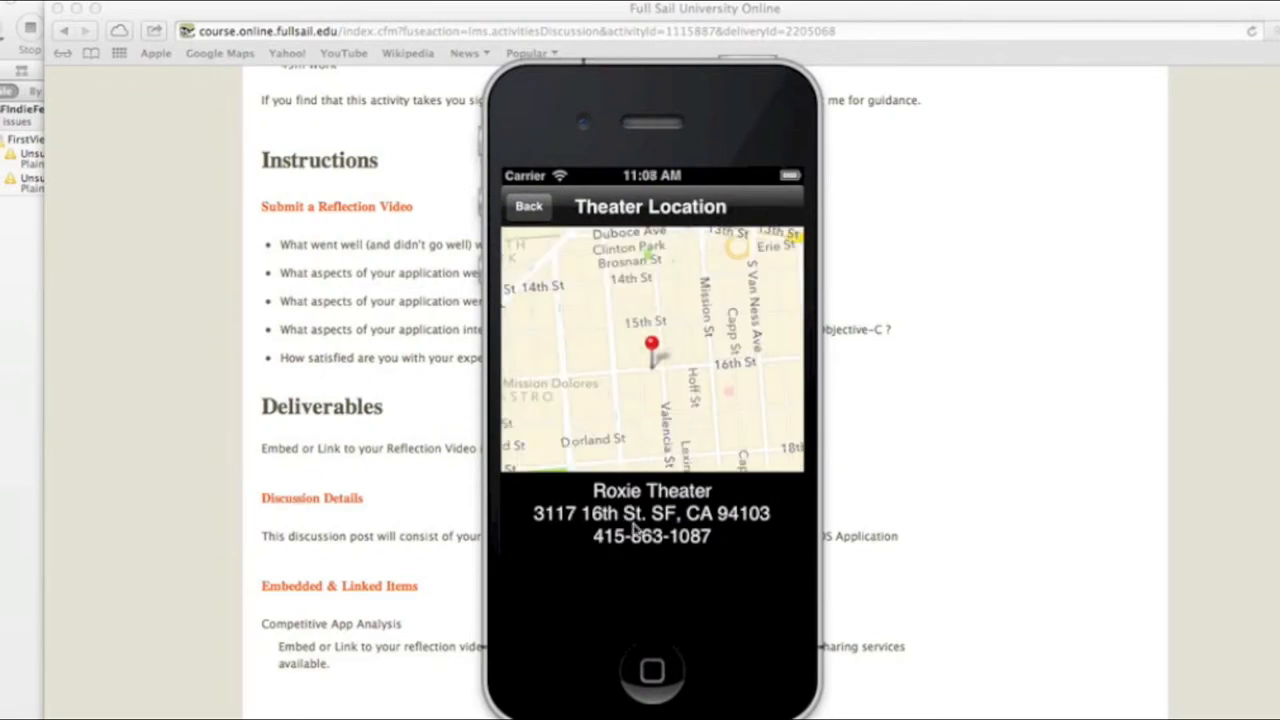
mouse_move(684, 522)
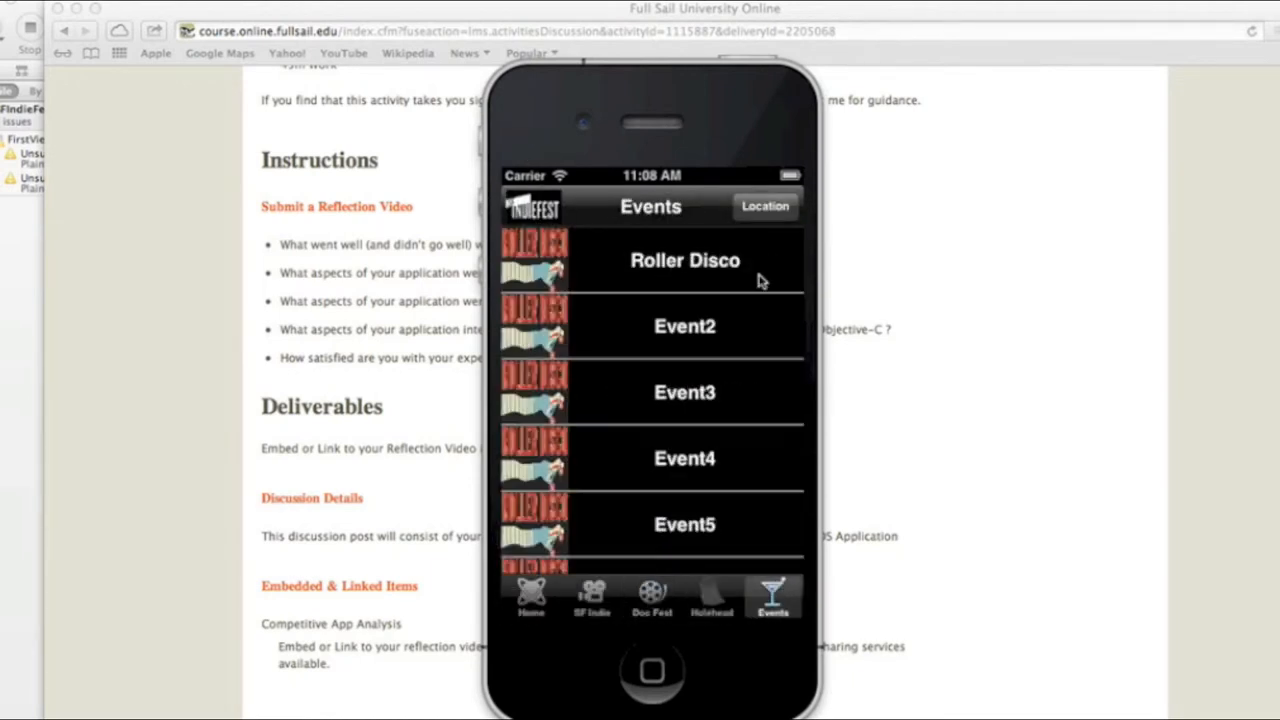
Show the Women's Building Auditorium event location map, then return toward the lists.
left_click(764, 206)
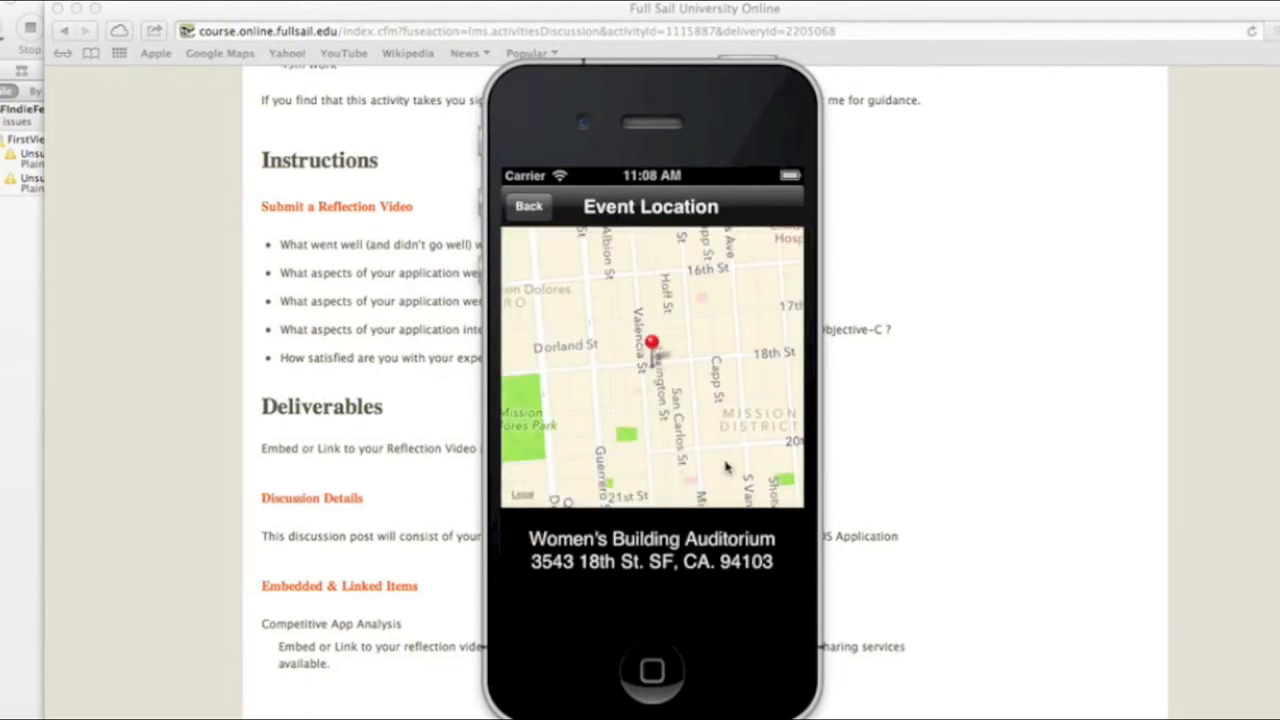
mouse_move(664, 360)
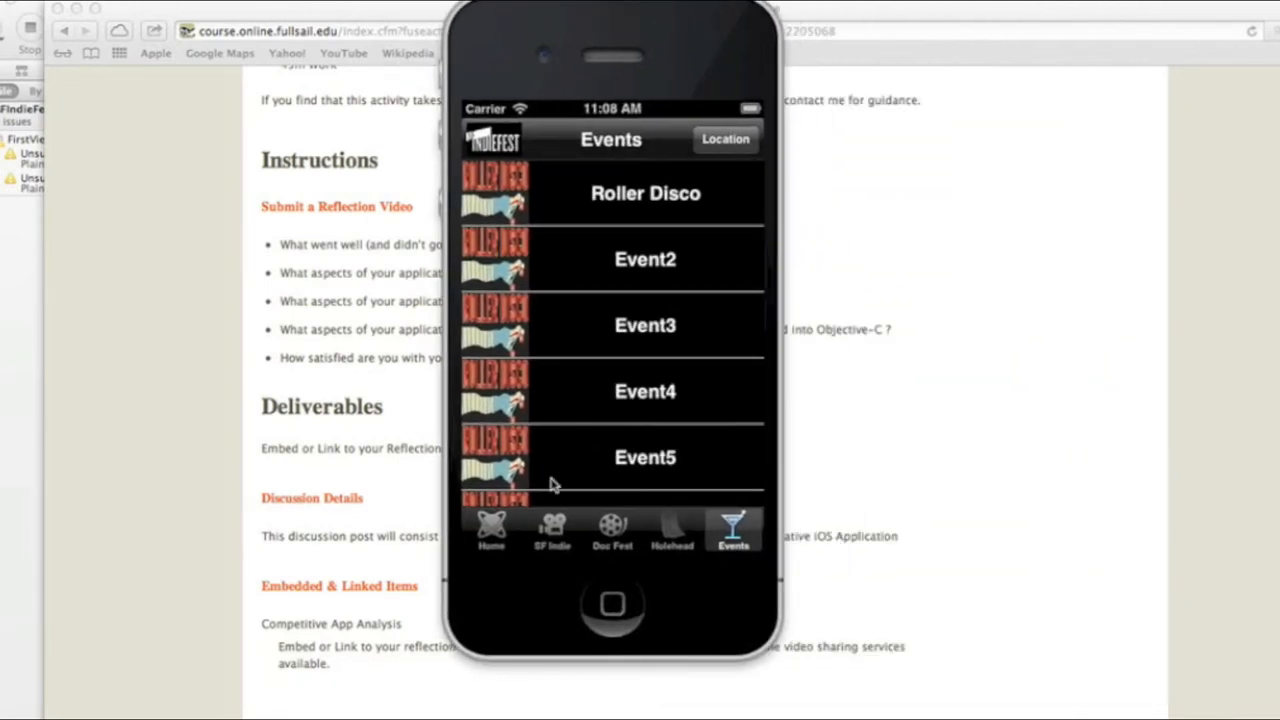
left_click(612, 530)
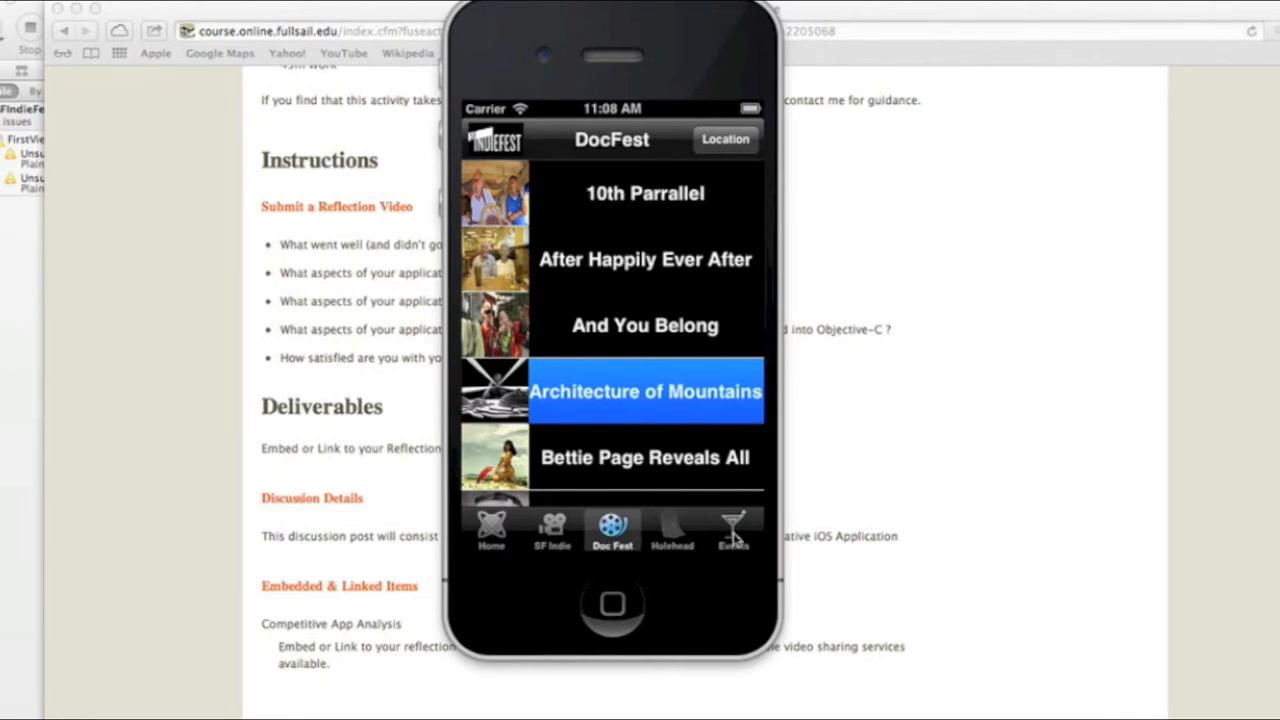
mouse_move(492, 530)
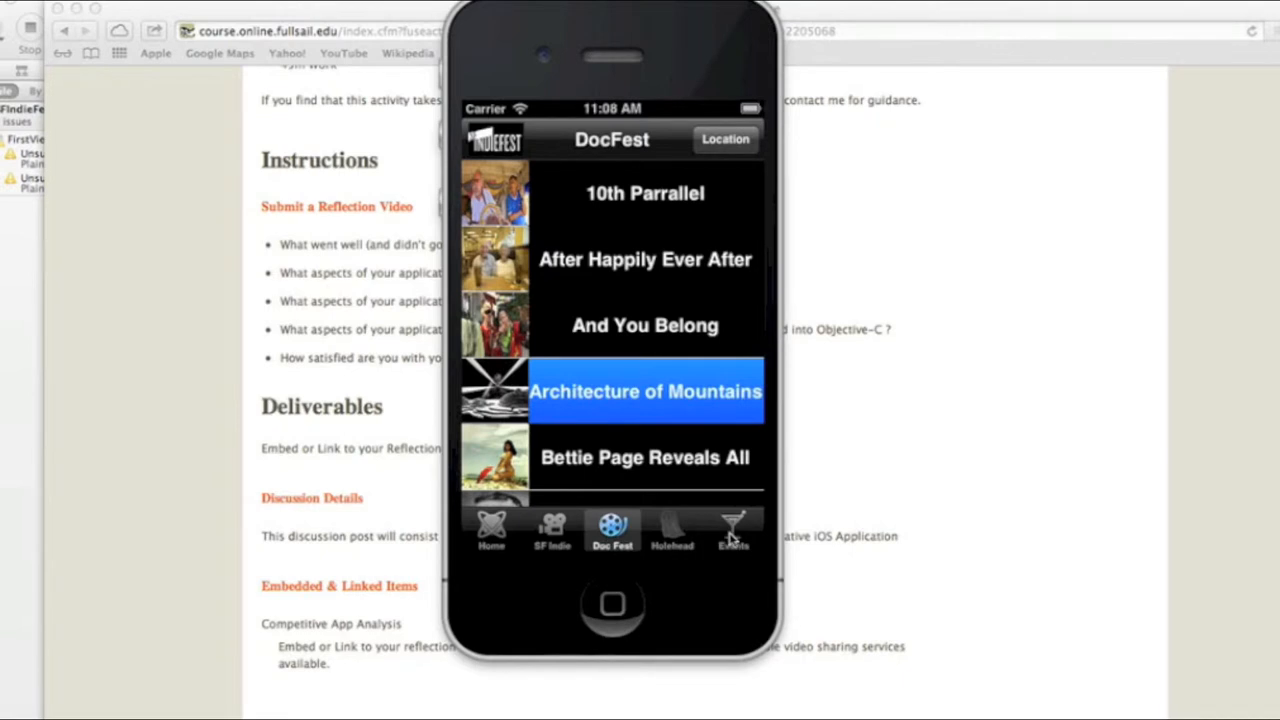
mouse_move(496, 200)
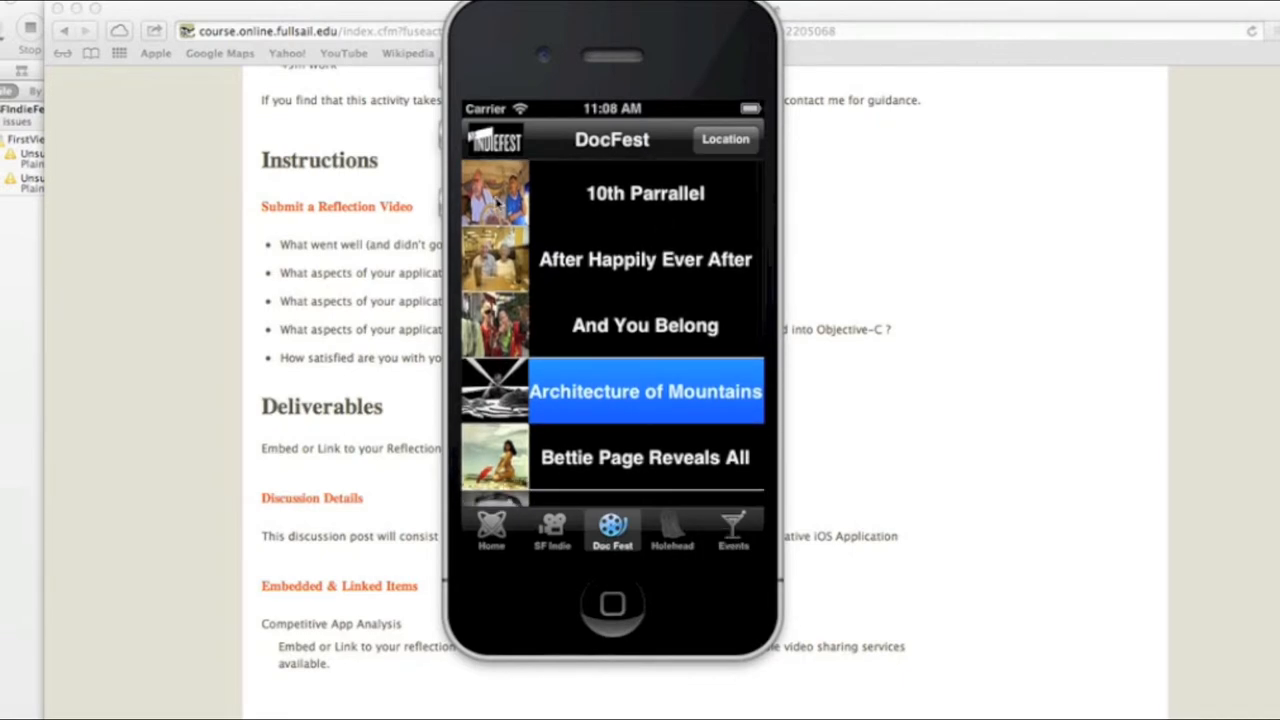
left_click(644, 192)
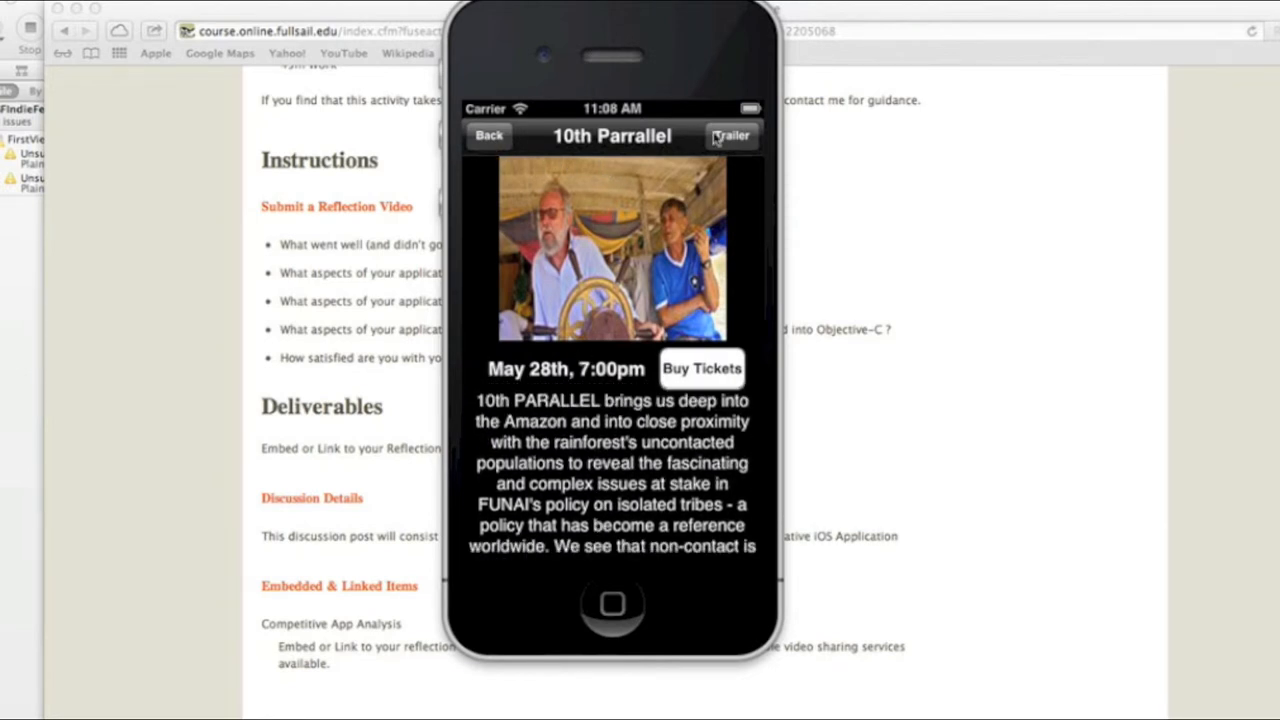
left_click(488, 136)
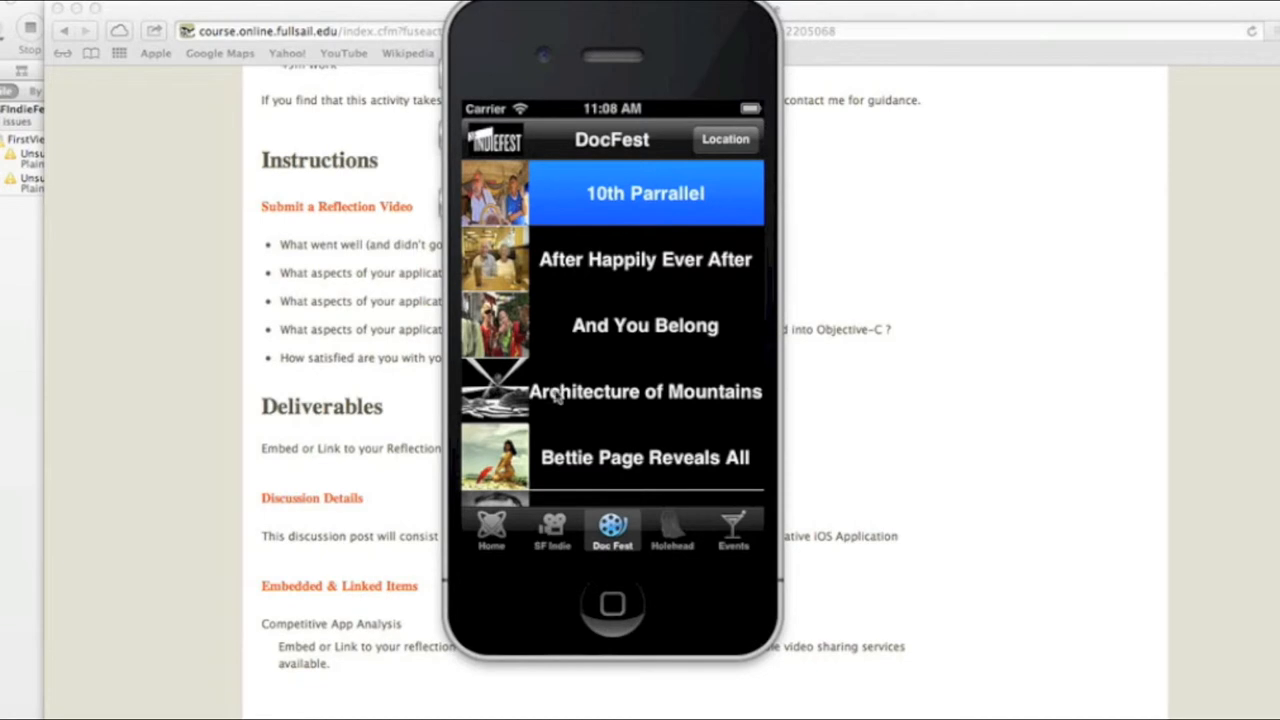
mouse_move(572, 468)
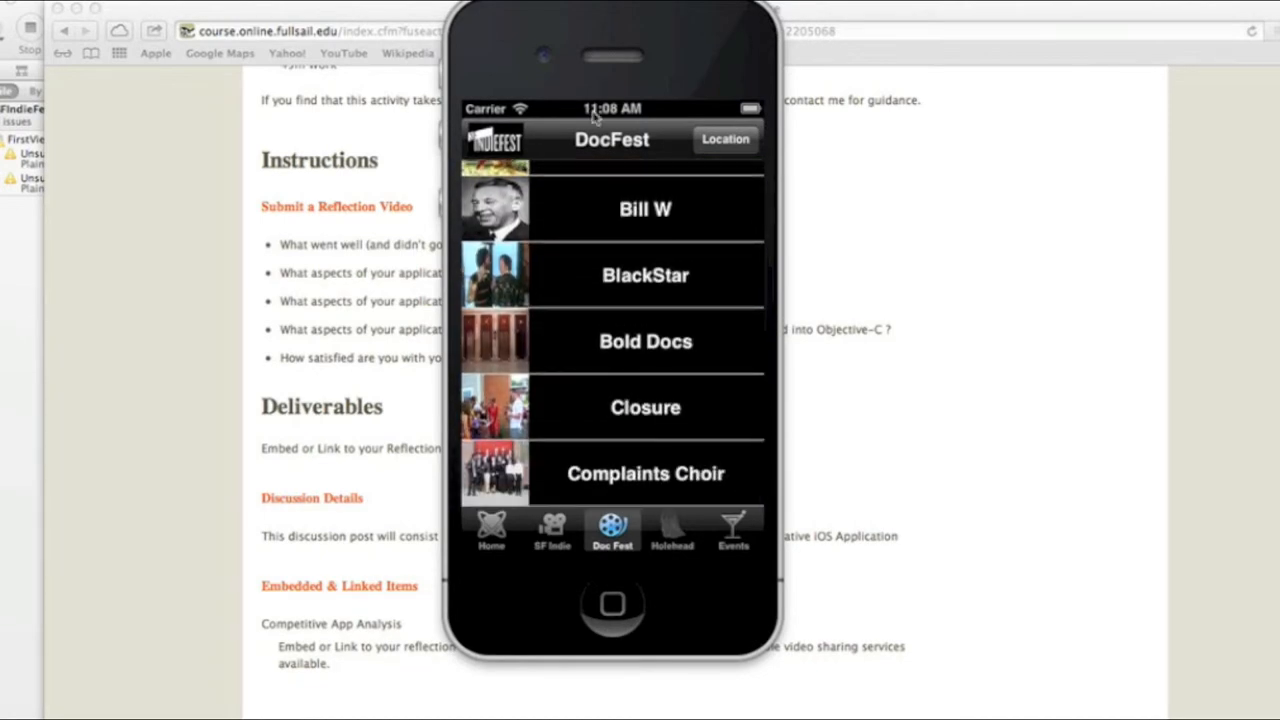
scroll("down", 3)
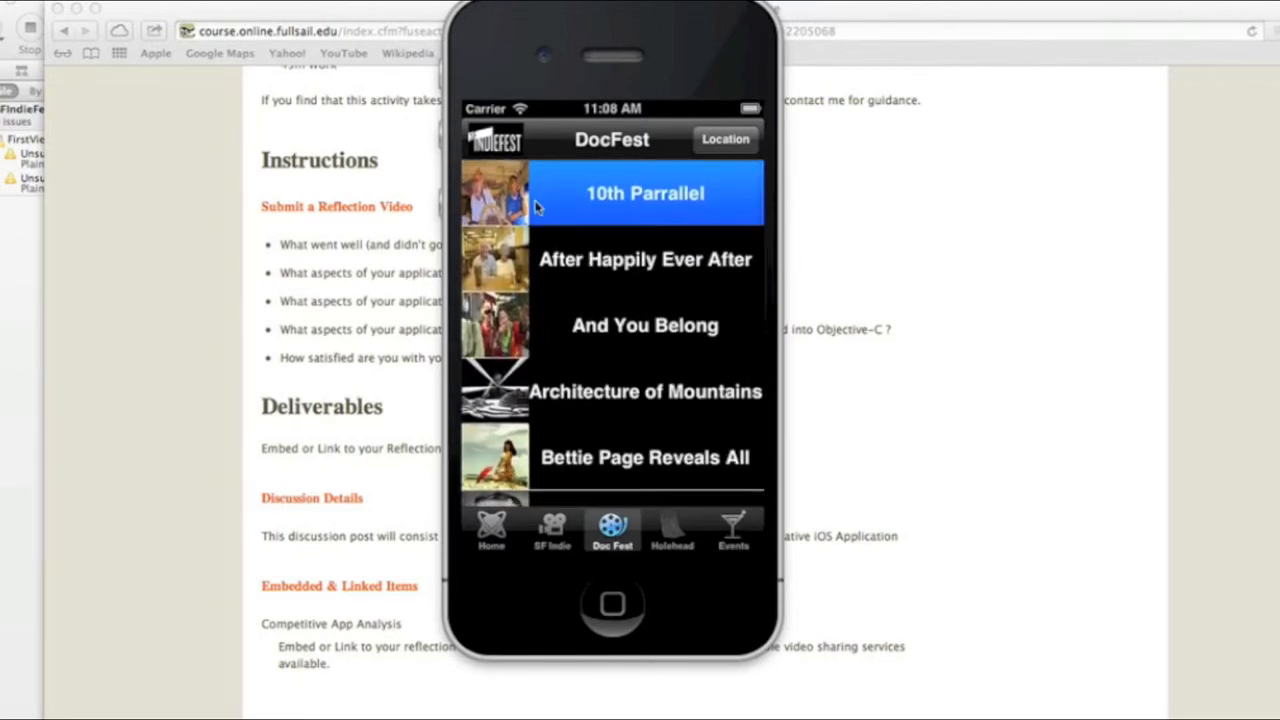
mouse_move(690, 172)
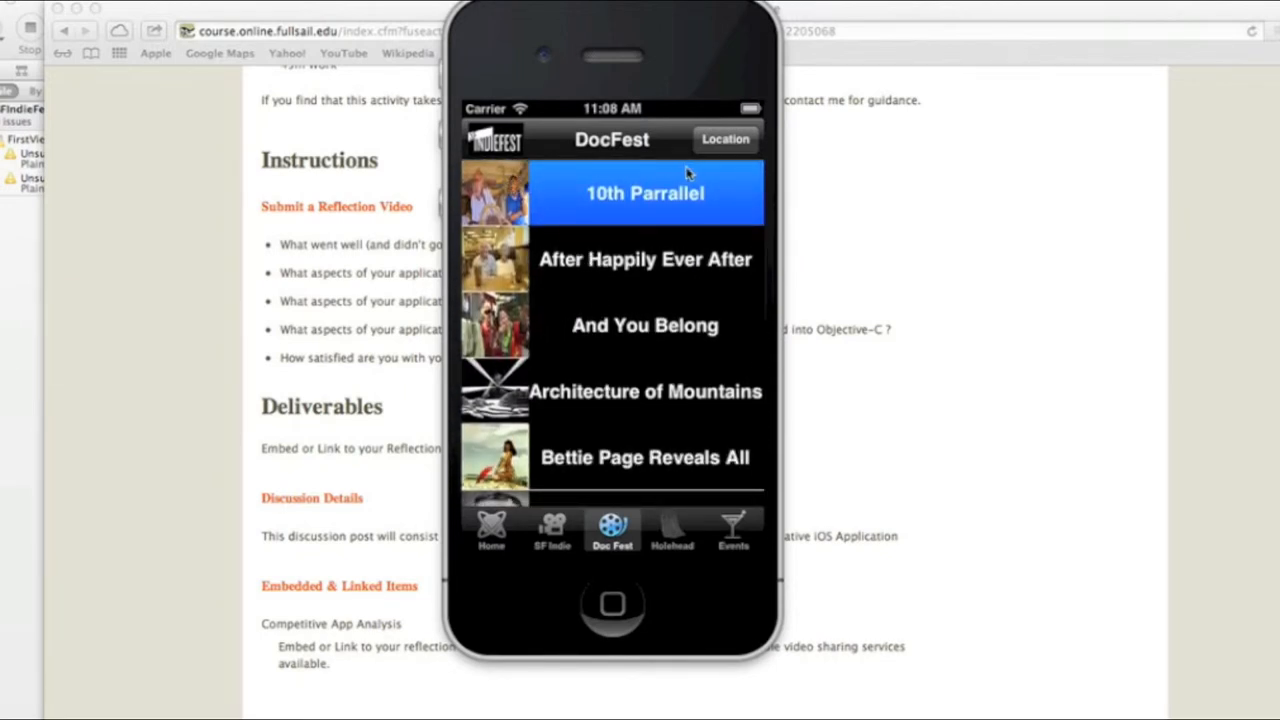
mouse_move(588, 352)
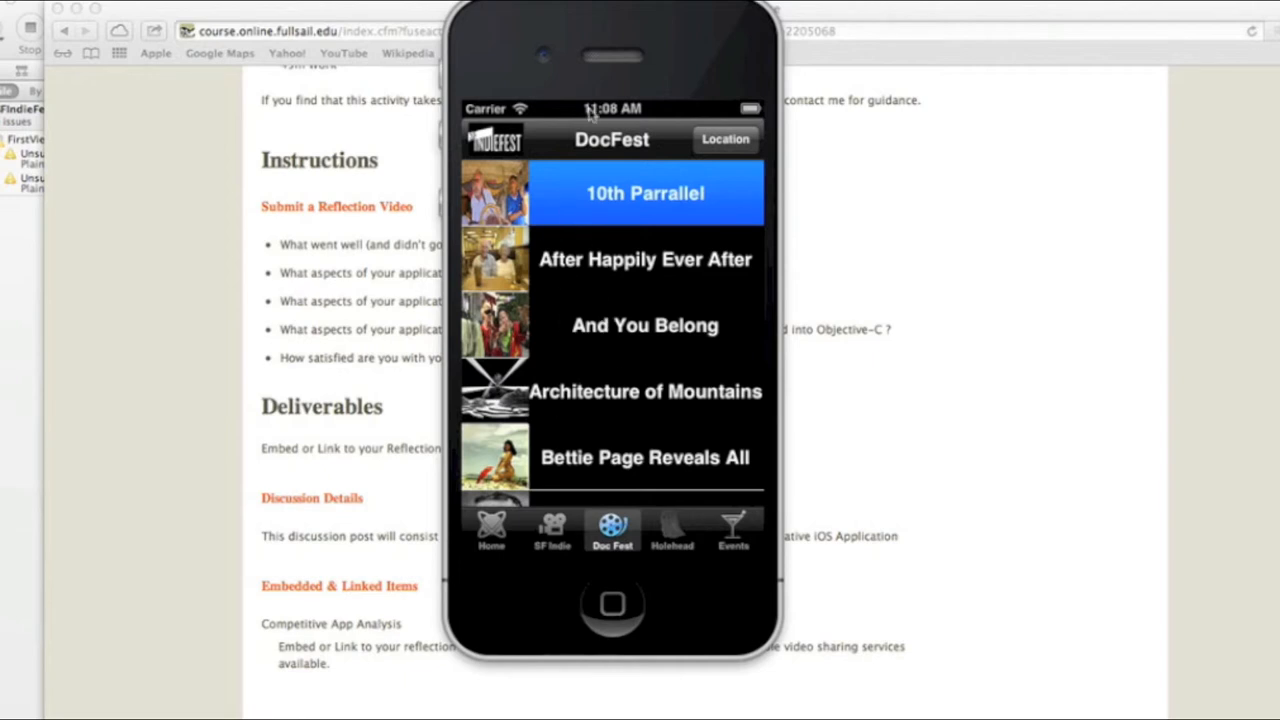
mouse_move(584, 366)
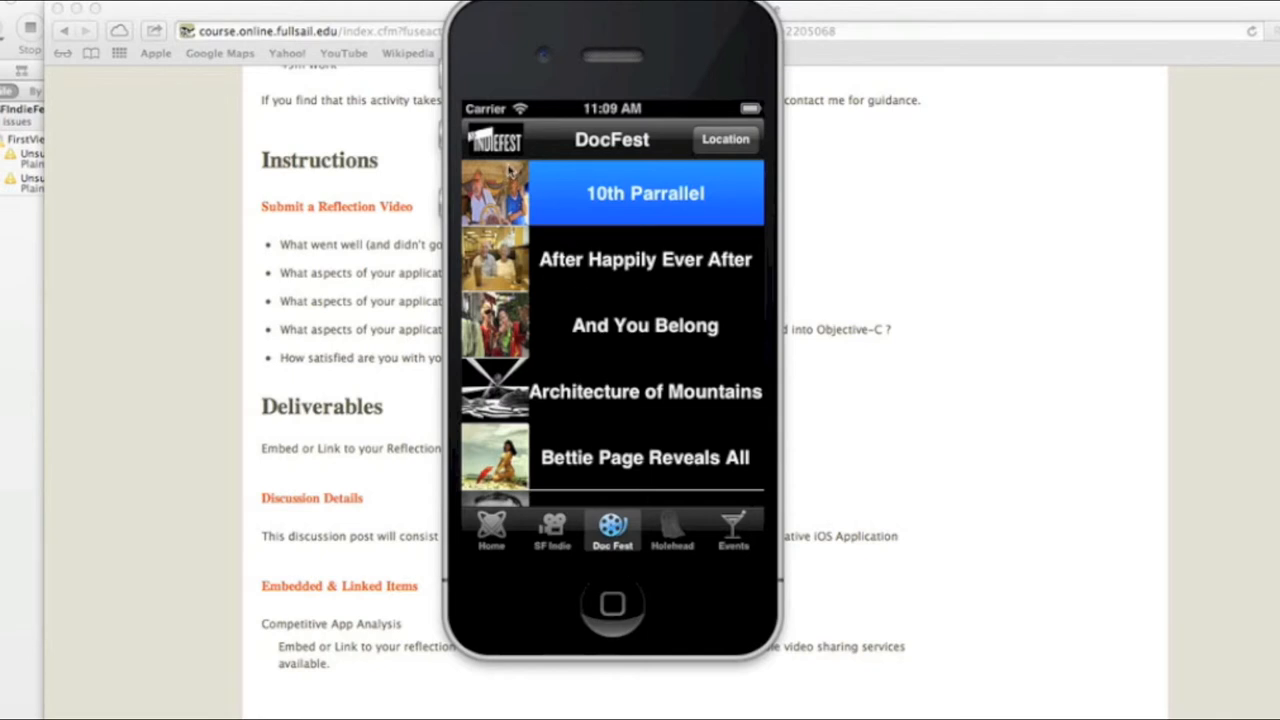
mouse_move(578, 220)
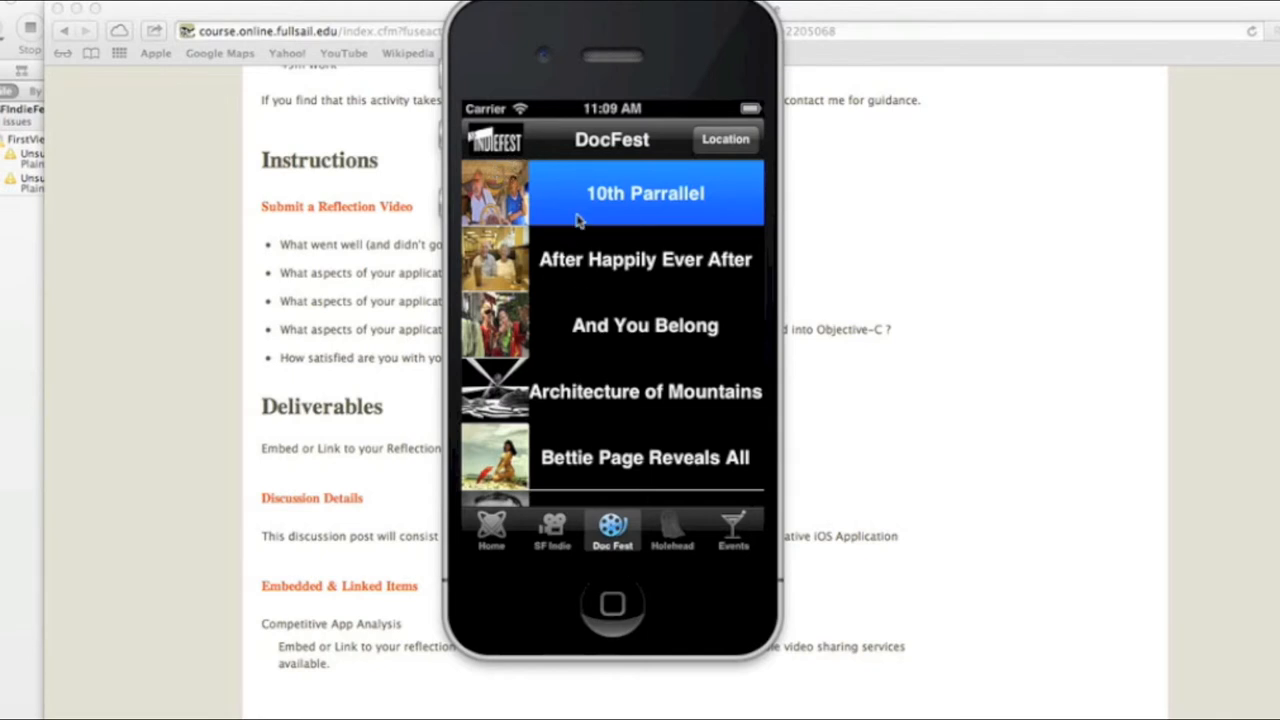
mouse_move(636, 268)
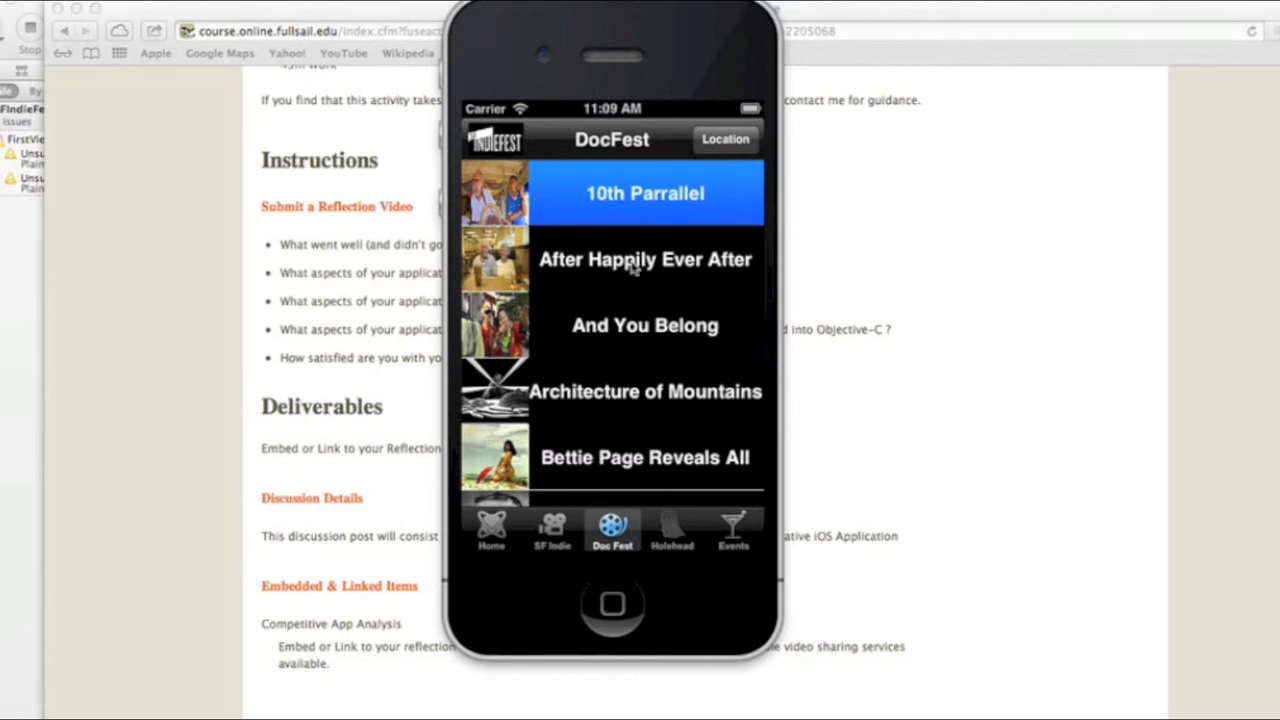
scroll("down", 3)
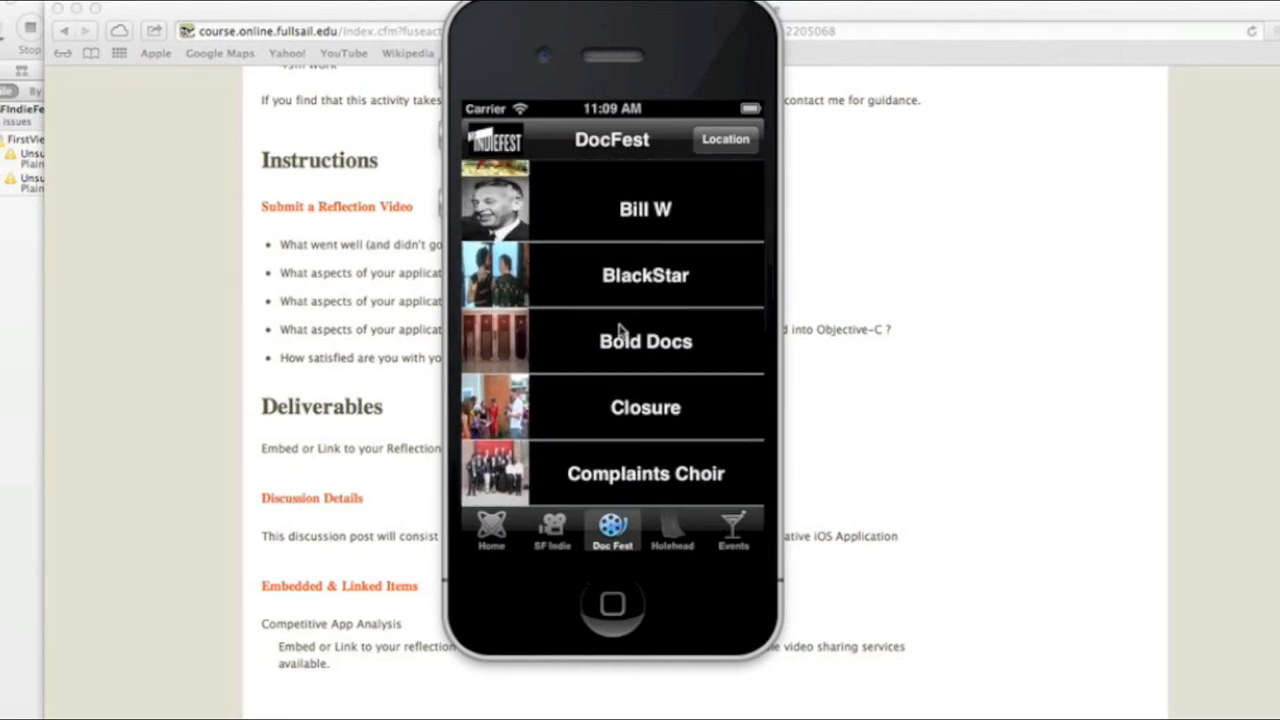
scroll("down", 3)
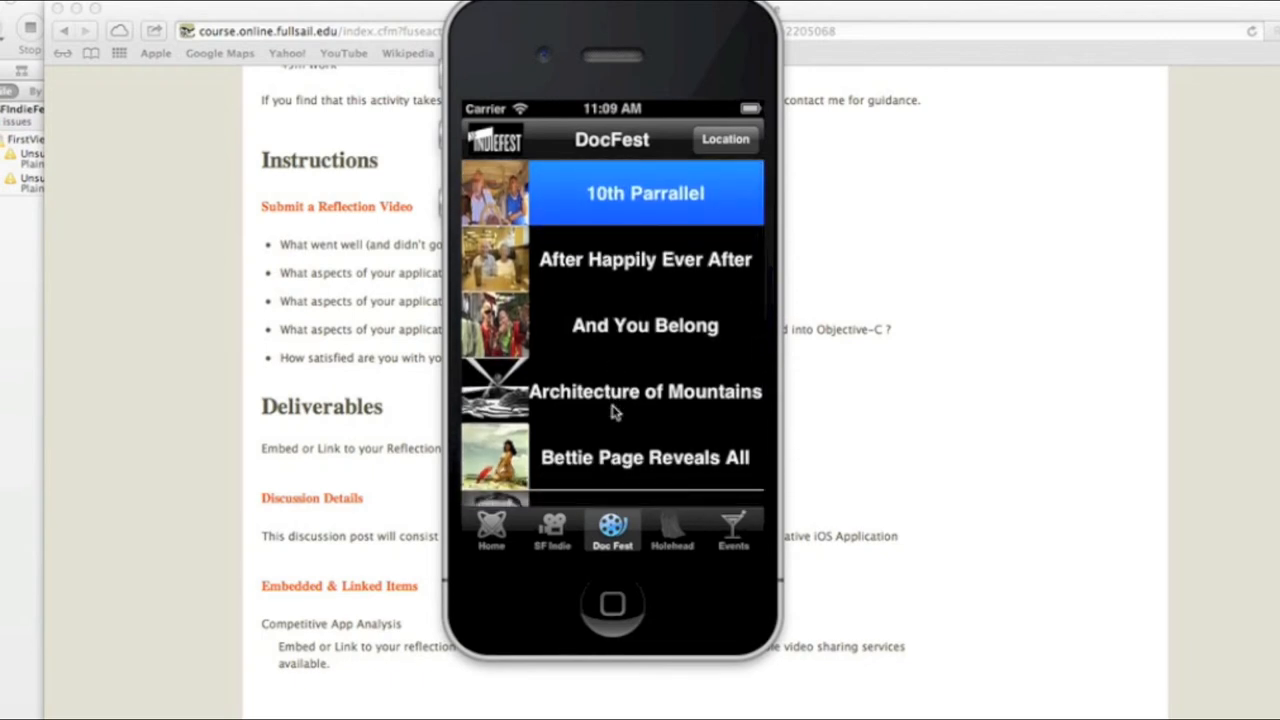
mouse_move(810, 470)
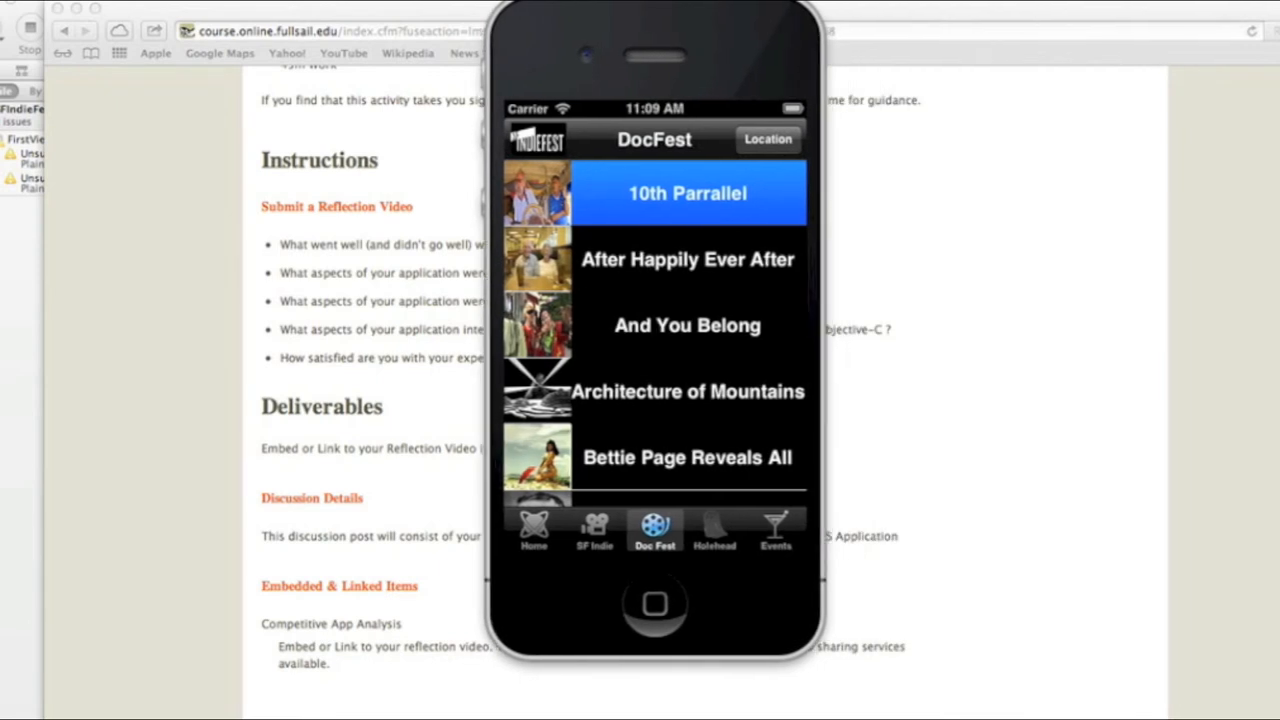
Return to the app home screen and bring up the SF Indie film list.
left_click(534, 530)
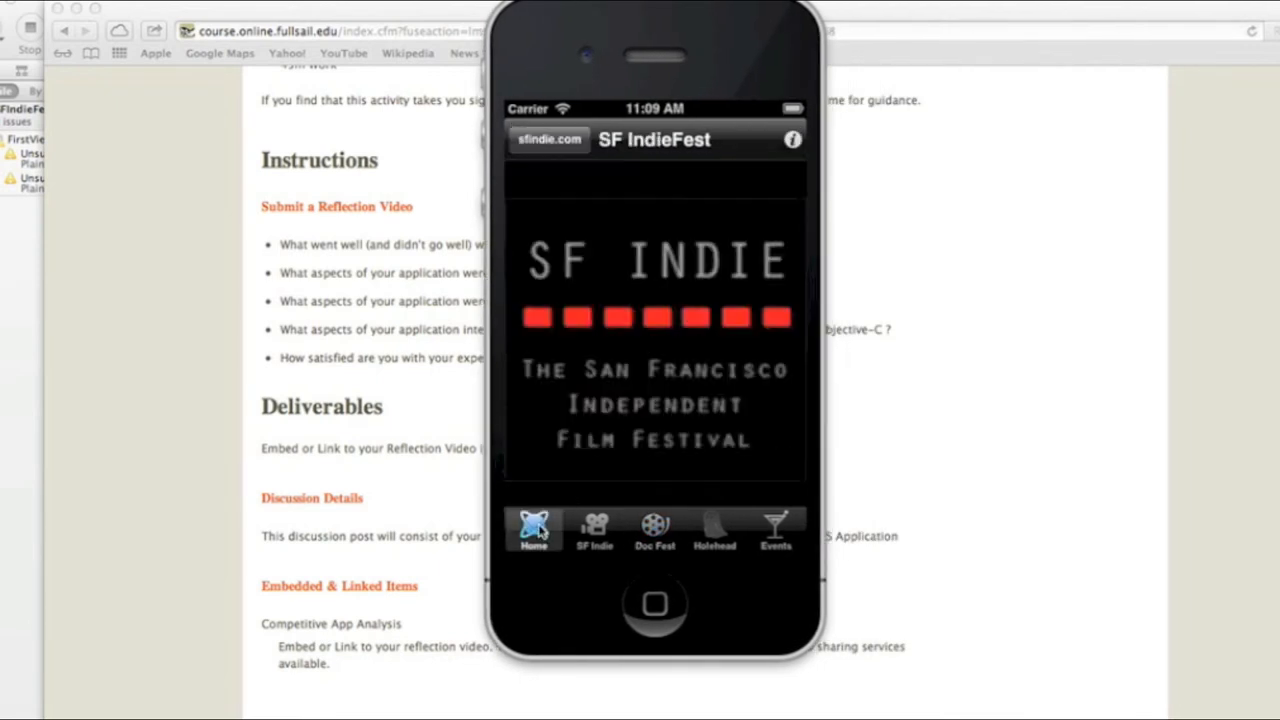
left_click(654, 530)
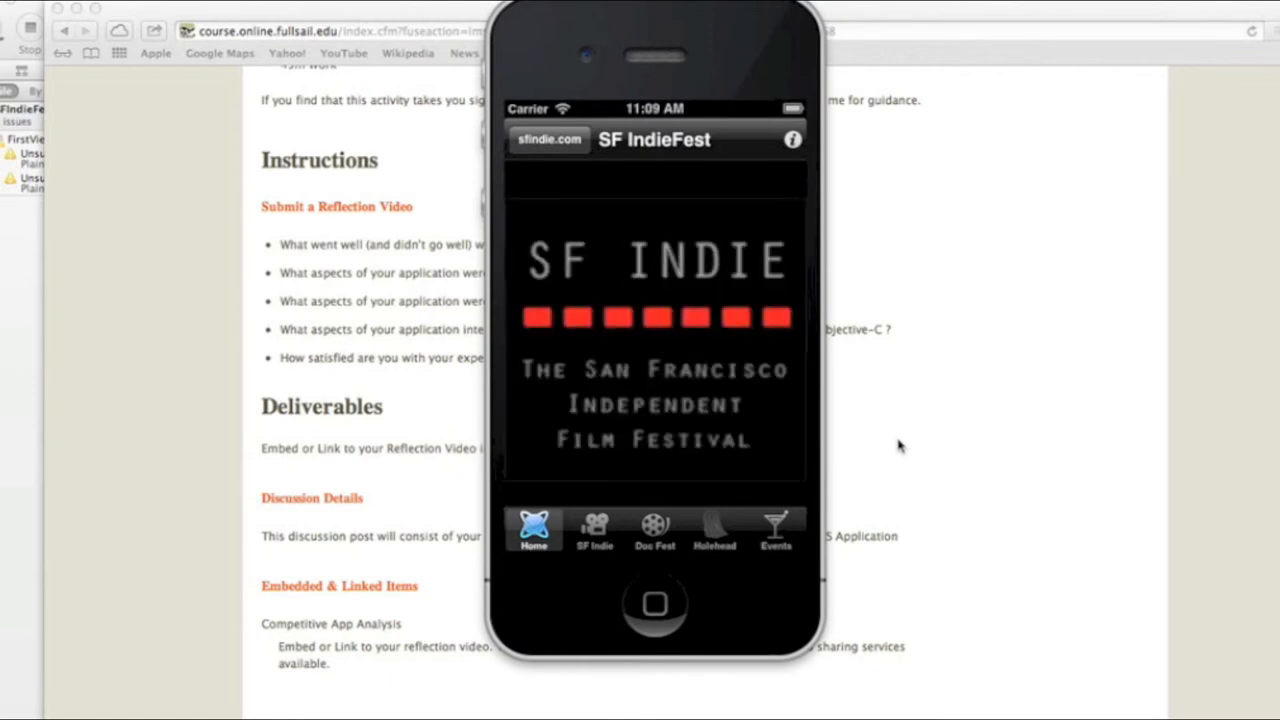
left_click(654, 524)
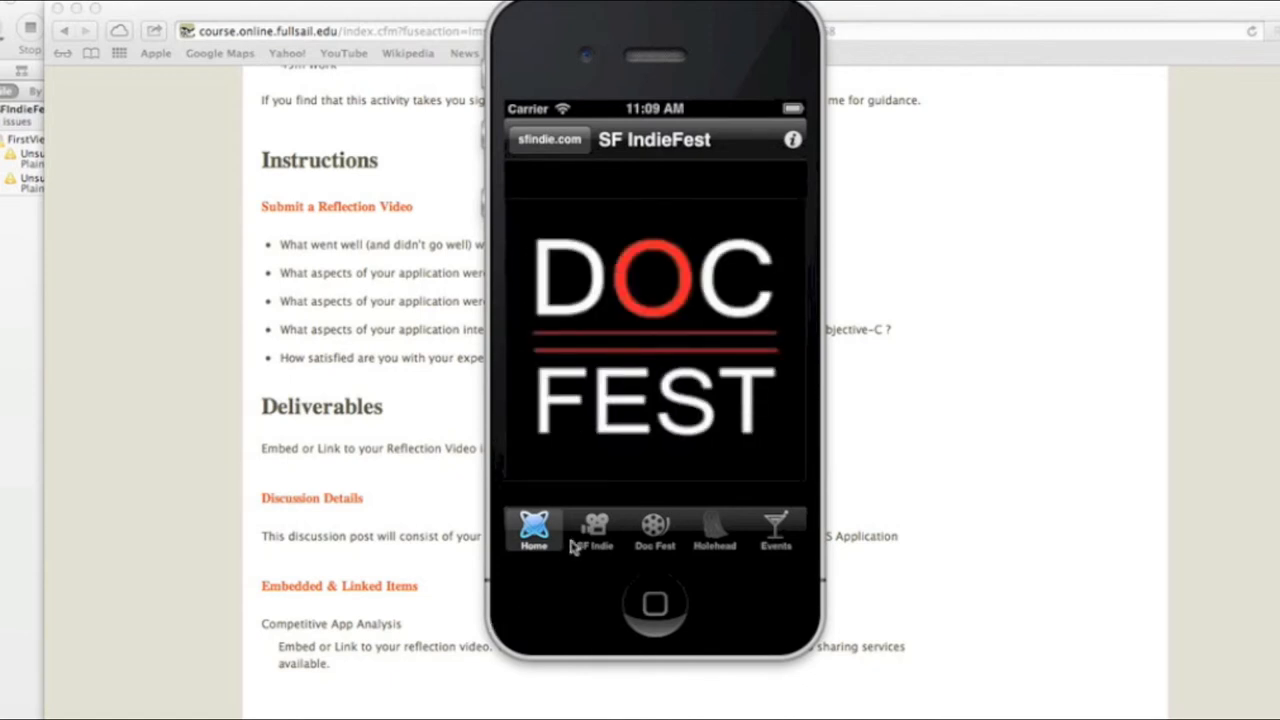
left_click(592, 530)
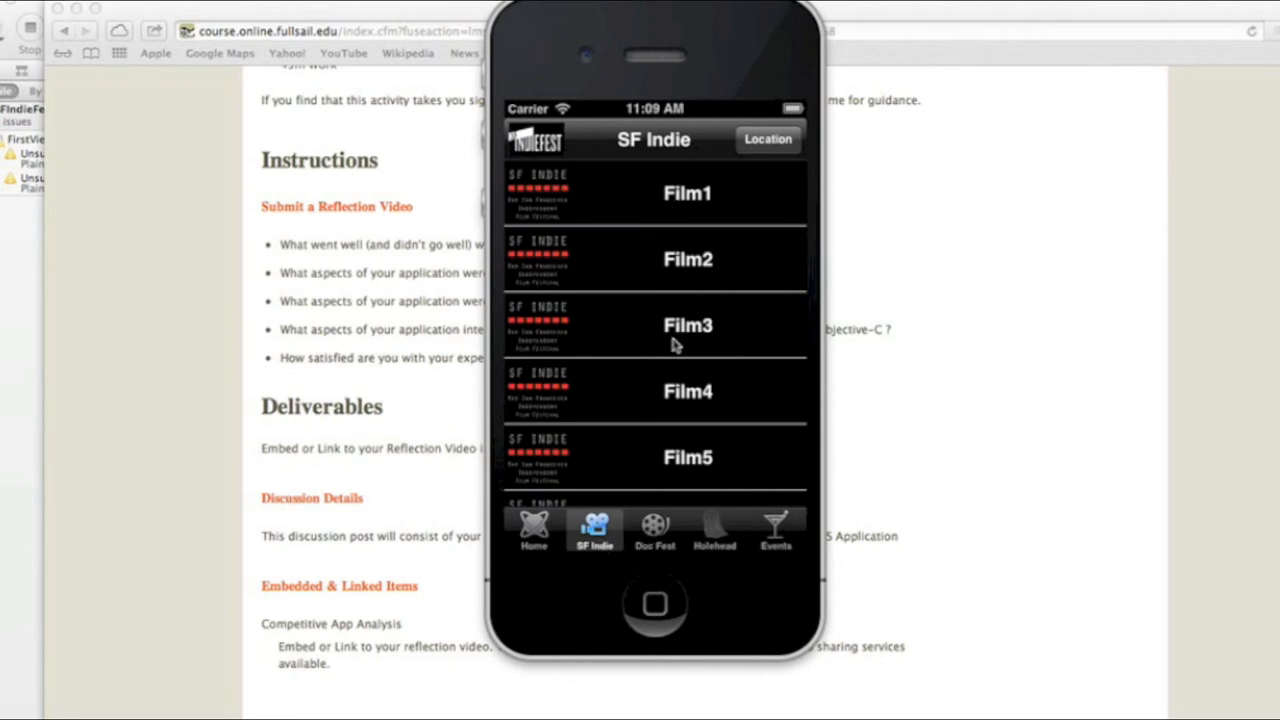
View After Happily Ever After details, go back, and show the Events list starting with Roller Disco.
left_click(688, 324)
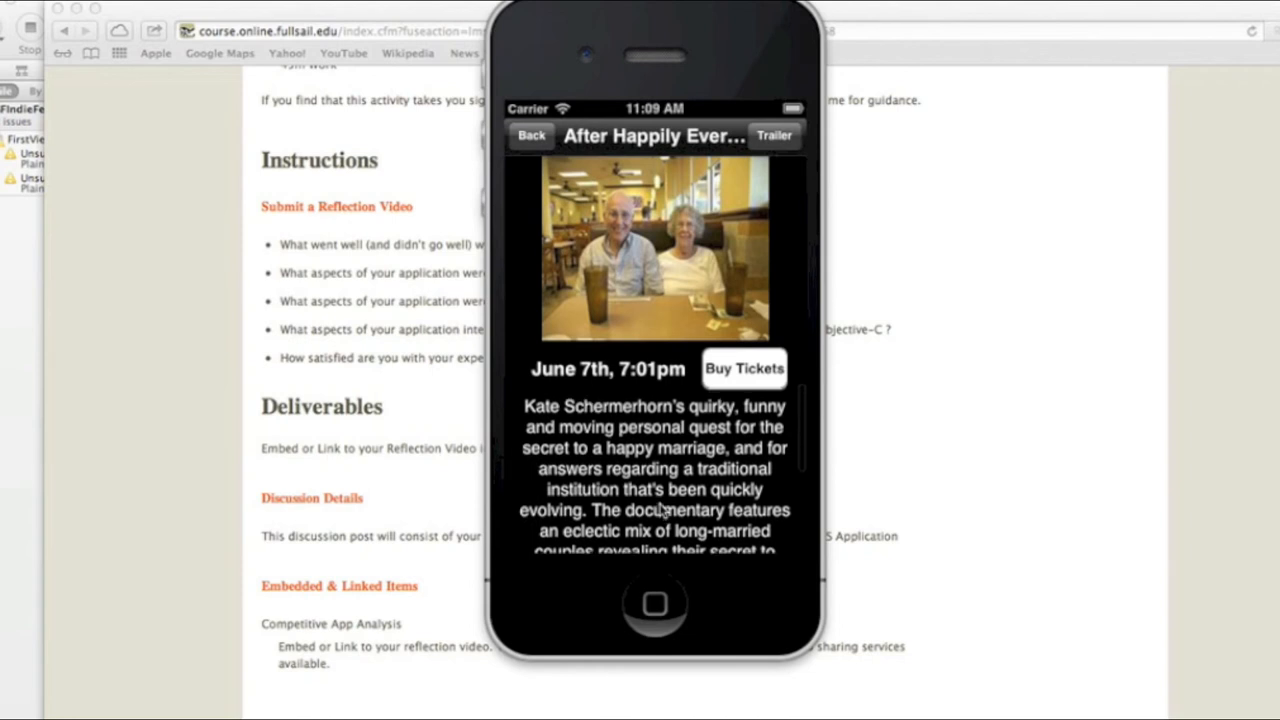
left_click(532, 136)
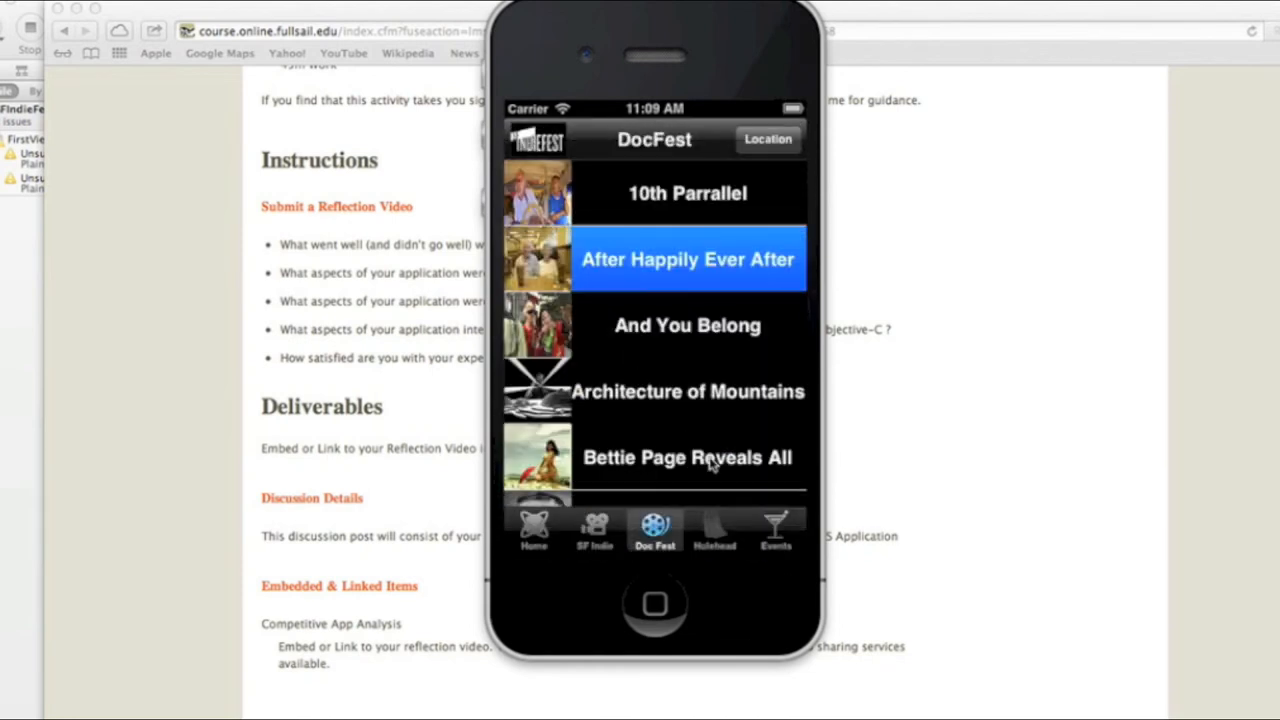
left_click(776, 530)
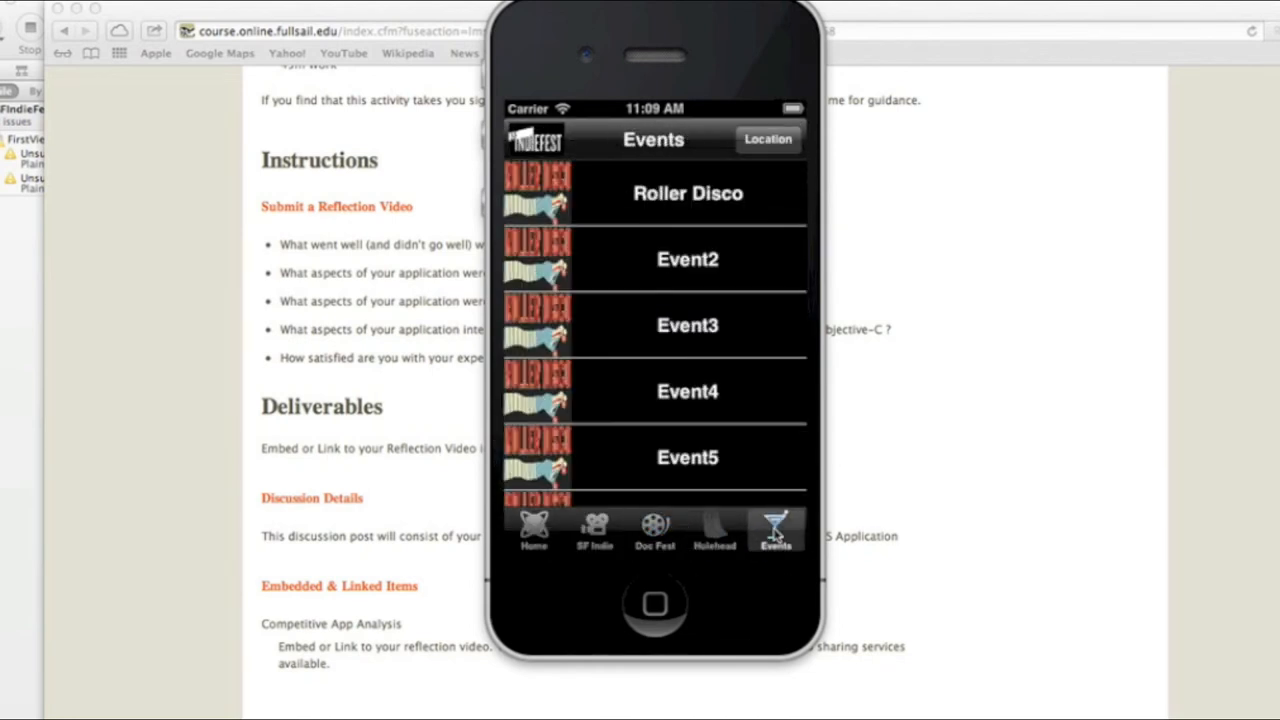
left_click(688, 192)
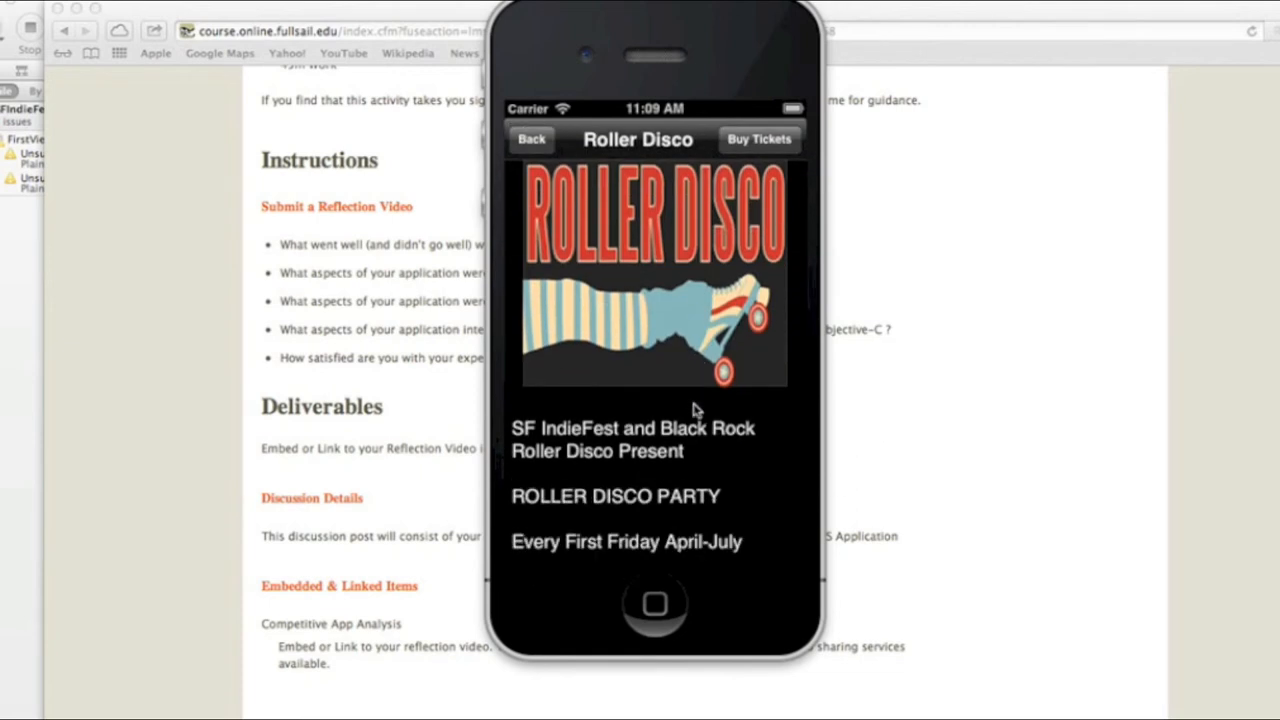
scroll("down", 3)
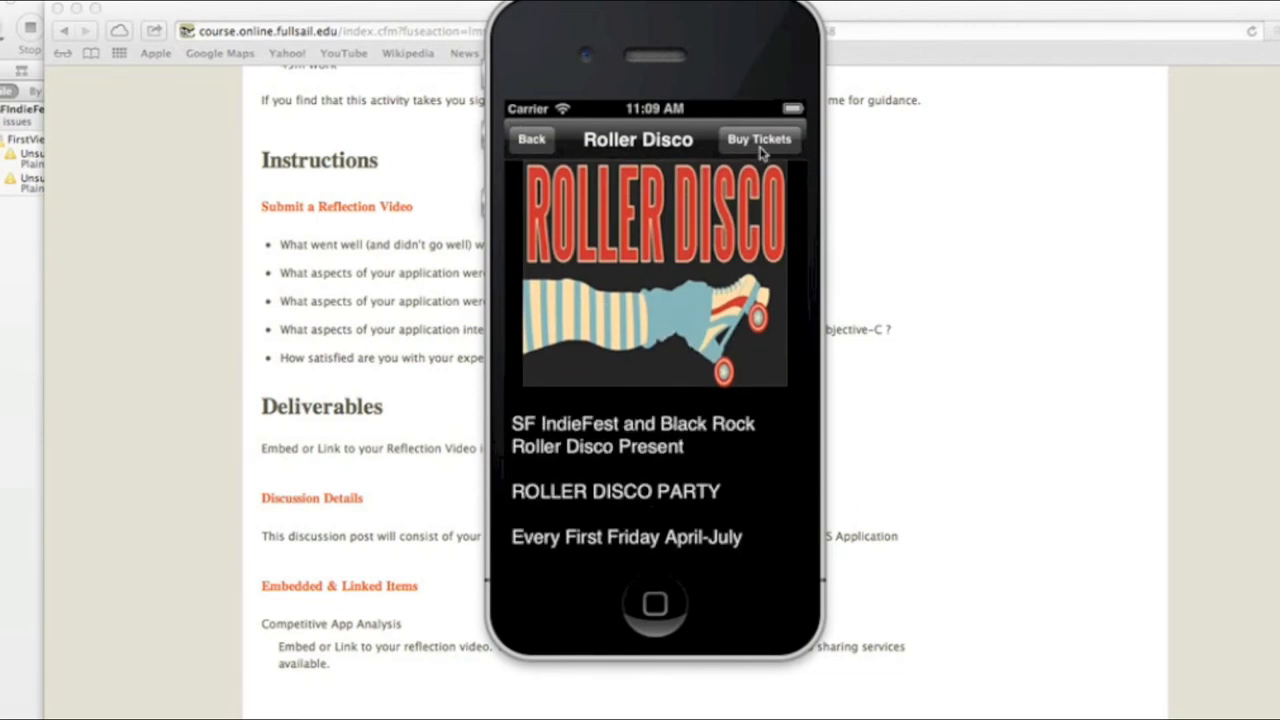
left_click(760, 140)
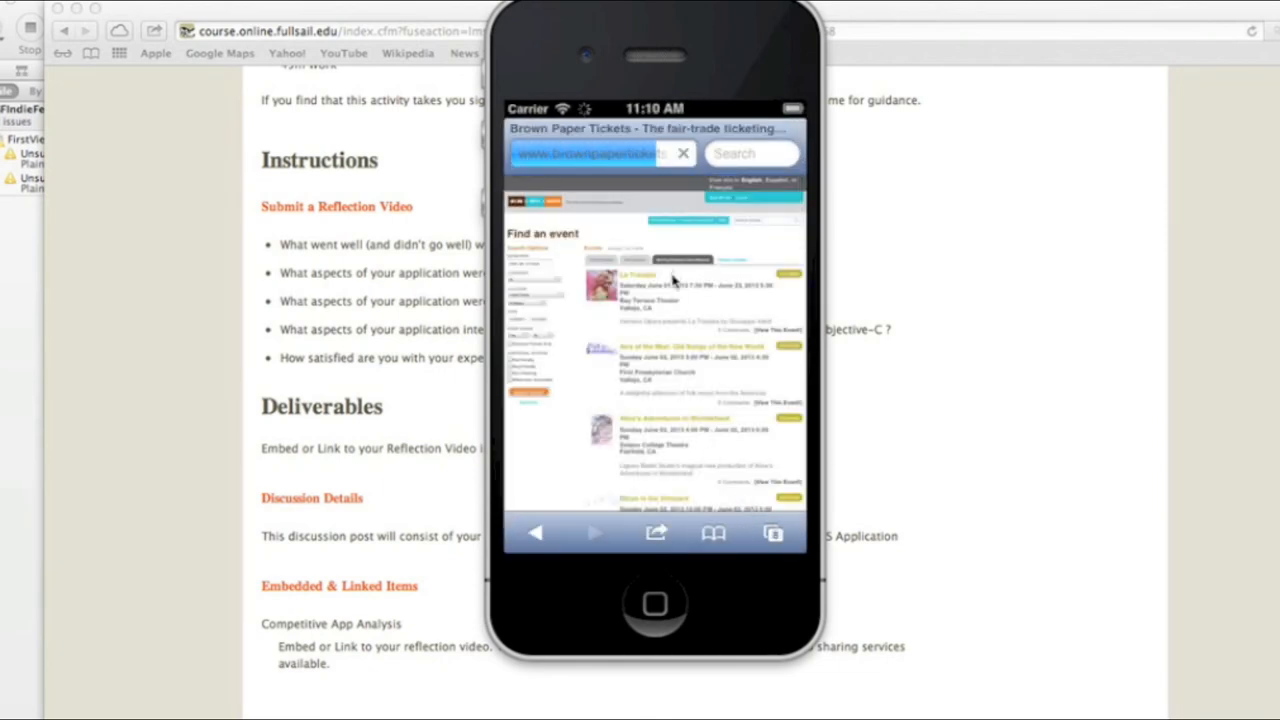
left_click(654, 604)
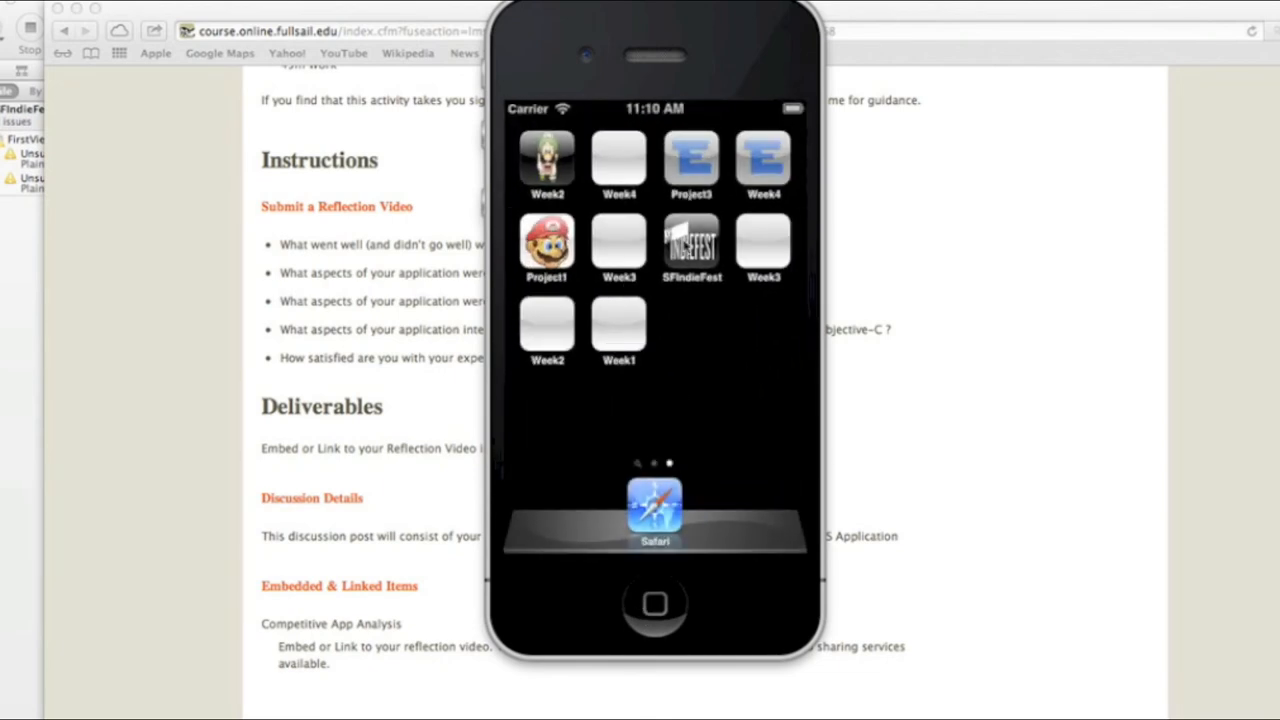
left_click(692, 248)
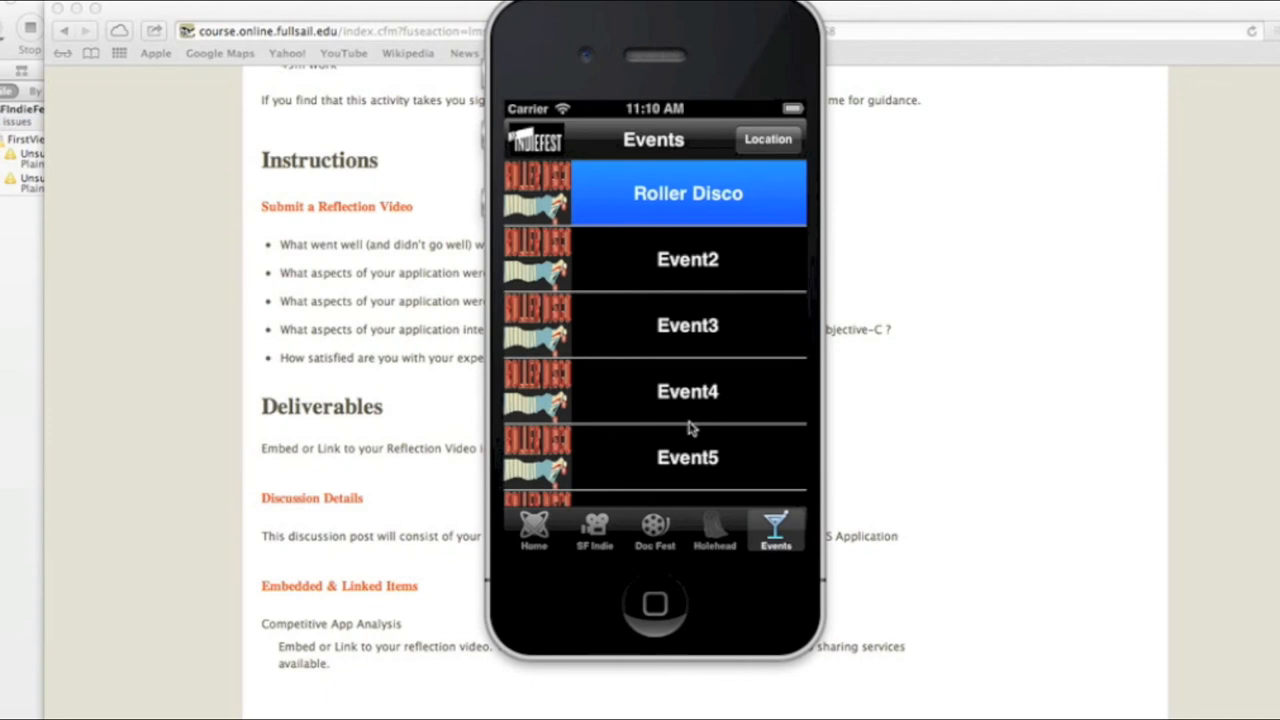
mouse_move(696, 300)
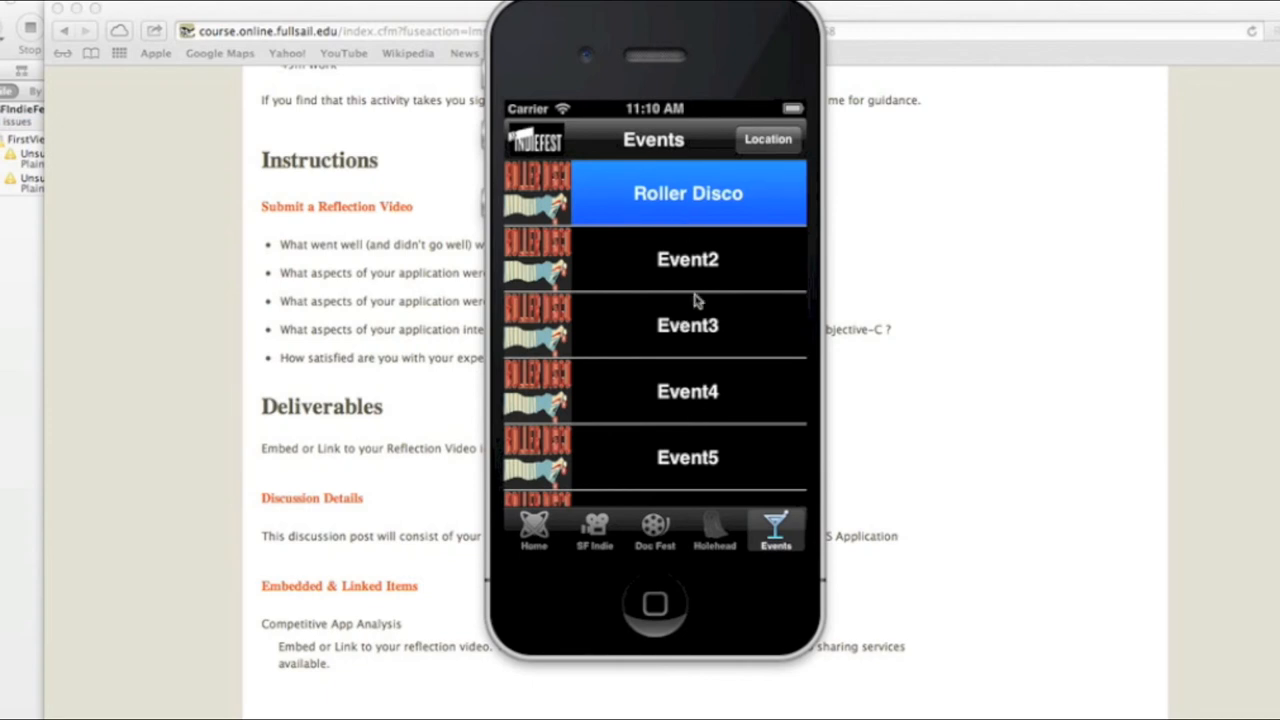
Return to the home tab showing the festival splash image and DocFest logo.
left_click(688, 192)
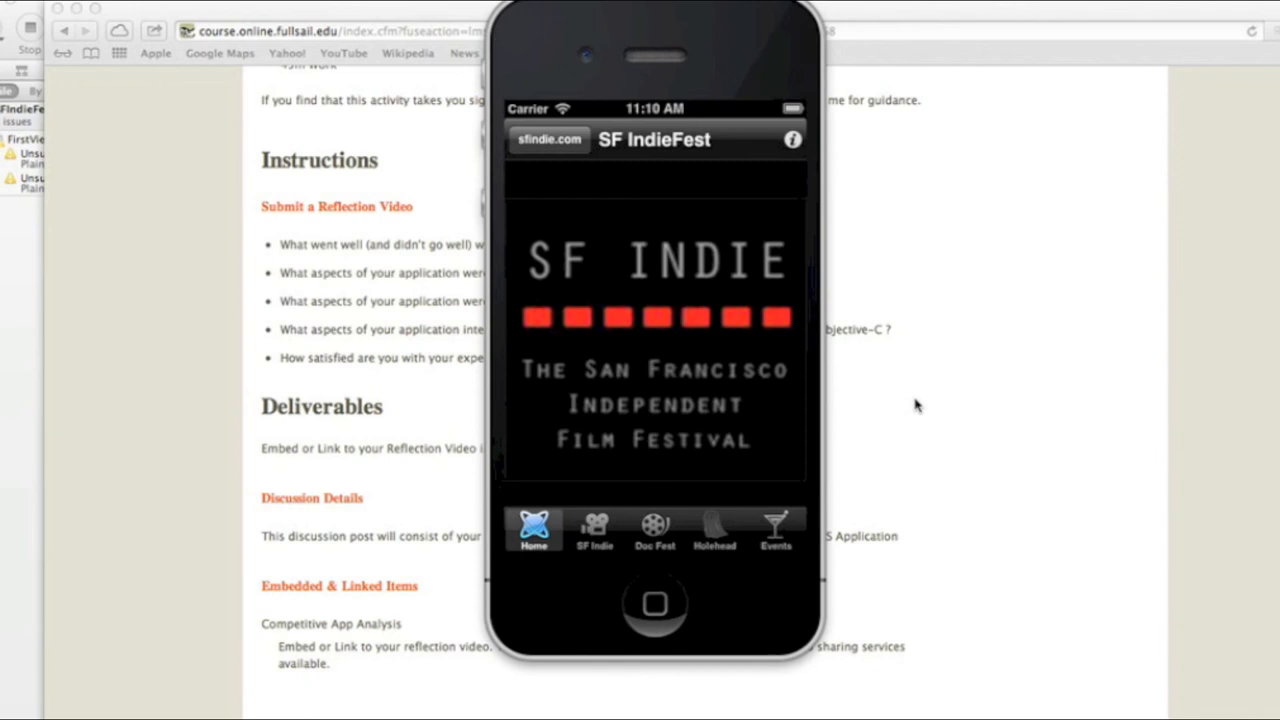
left_click(656, 530)
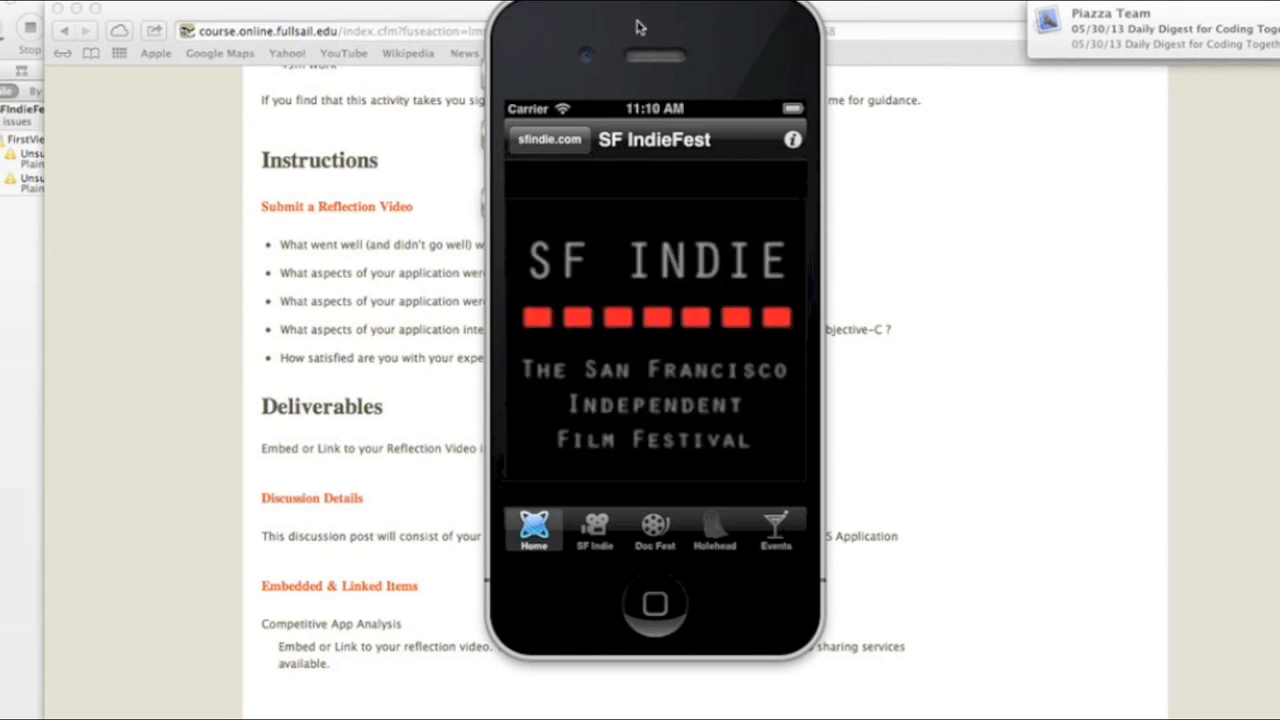
left_click(654, 524)
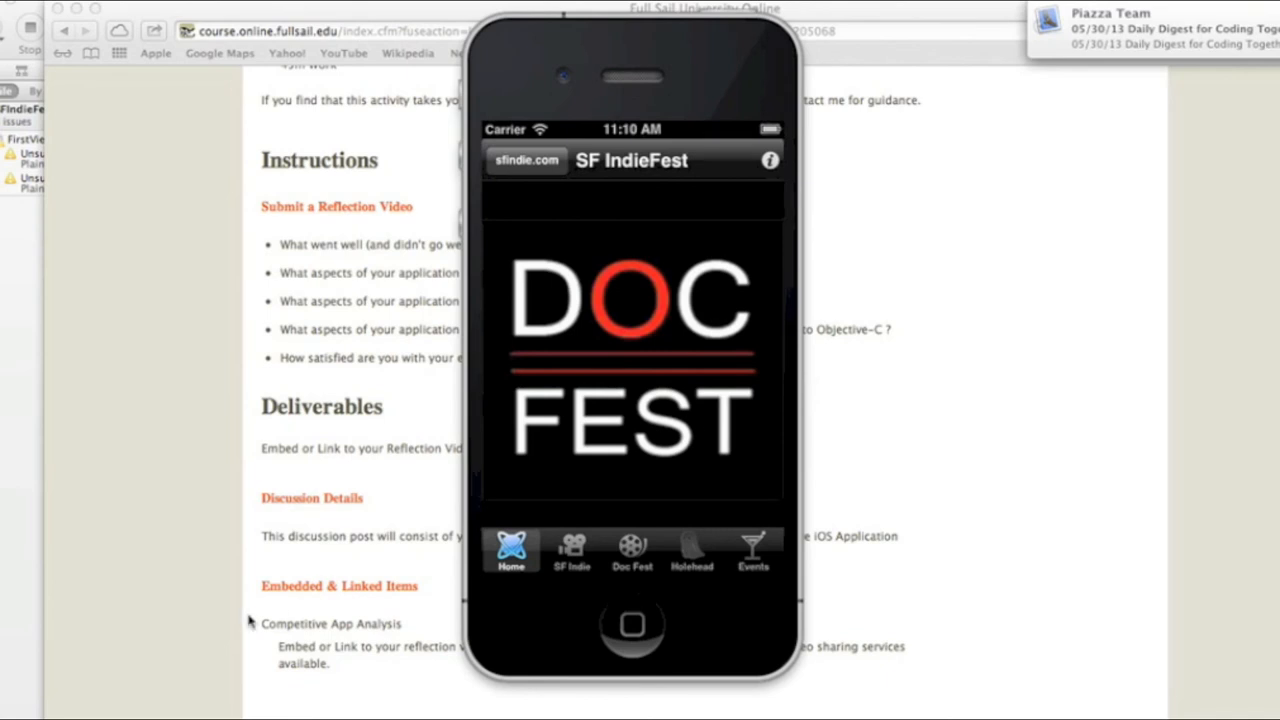